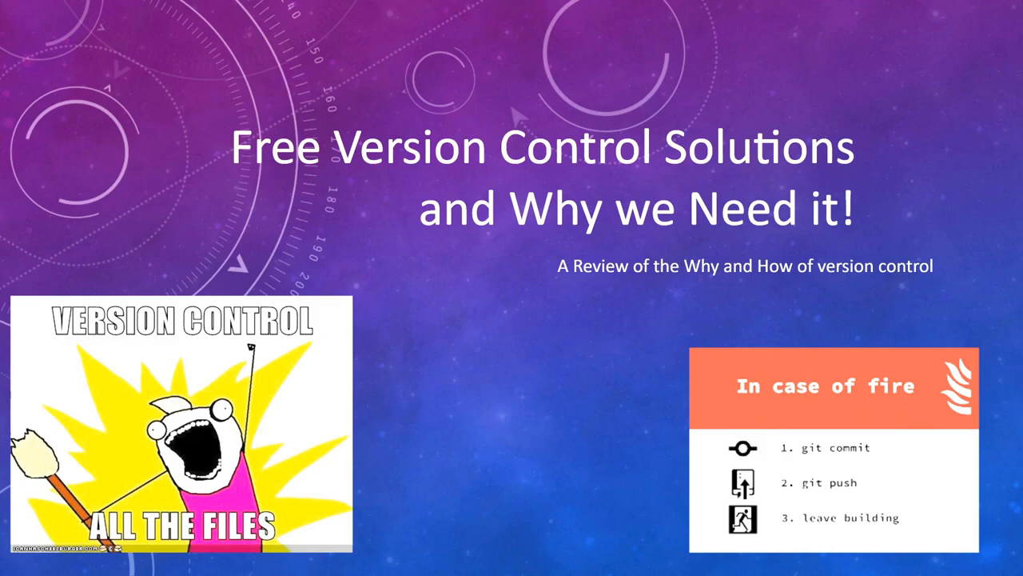
Step: Scroll through the repository list on the Bitbucket 'Your work' dashboard
key(Right)
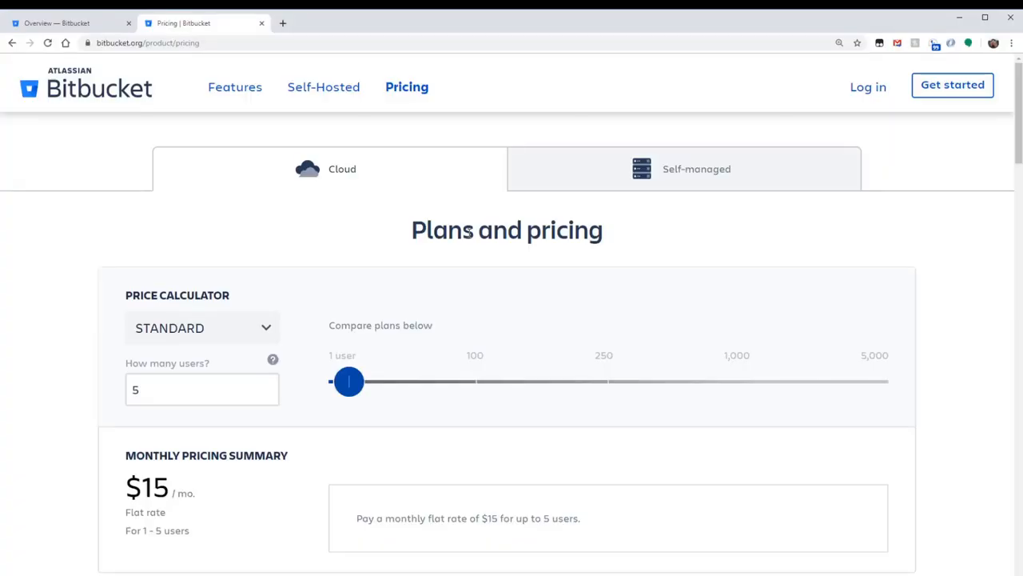
mouse_move(471, 262)
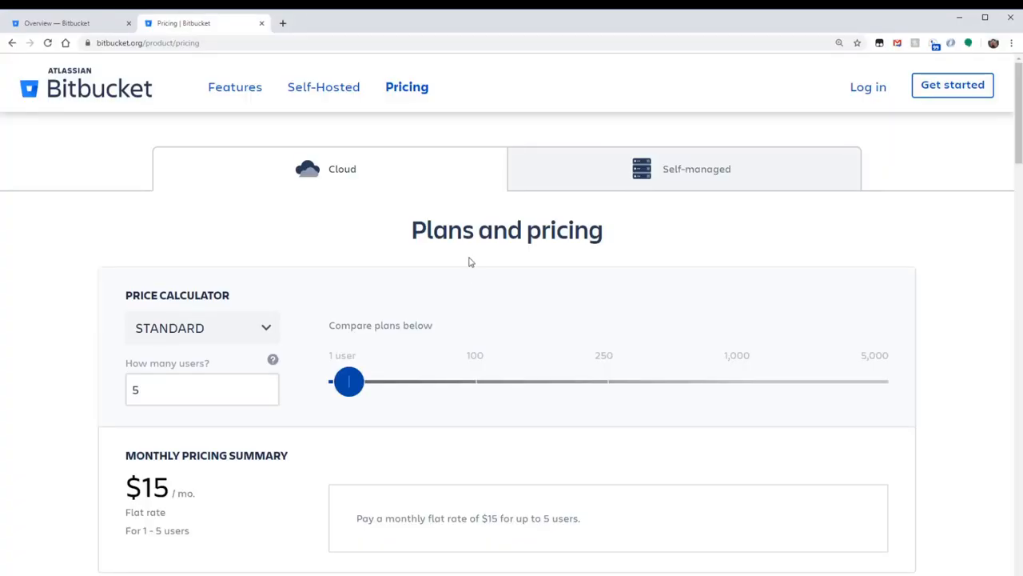
scroll(down, 3)
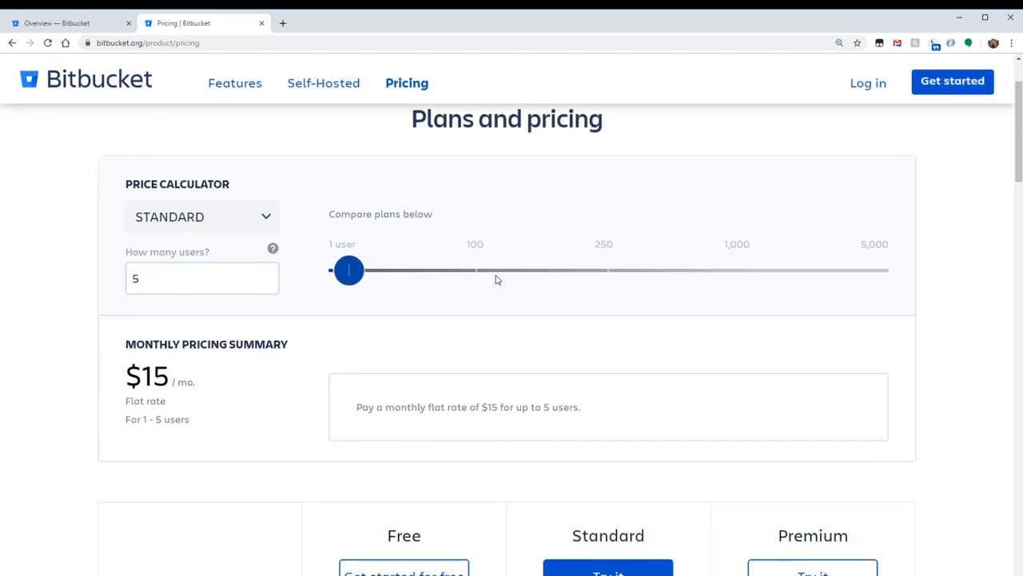
scroll(down, 3)
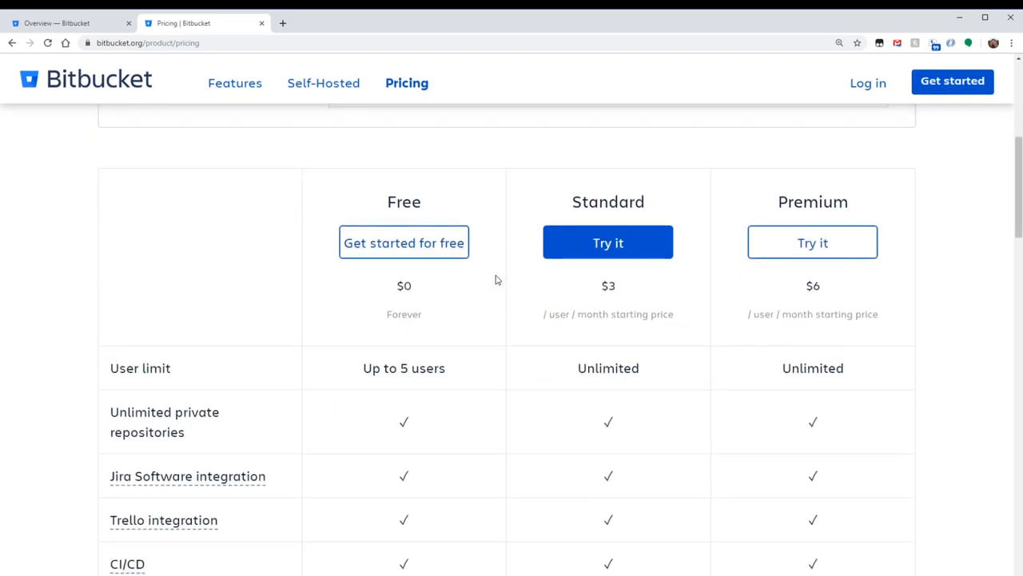
scroll(down, 3)
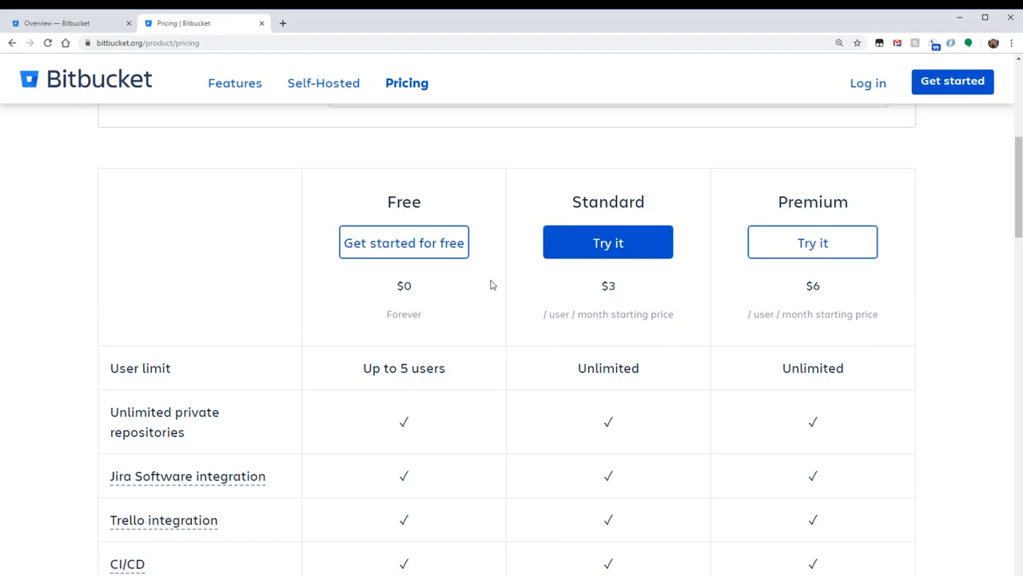
scroll(down, 3)
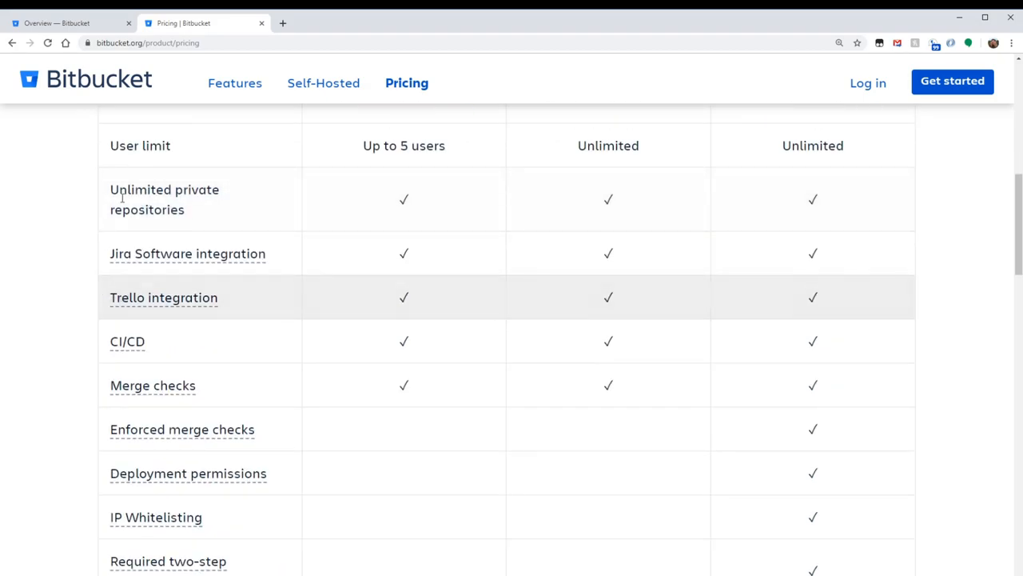
mouse_move(361, 286)
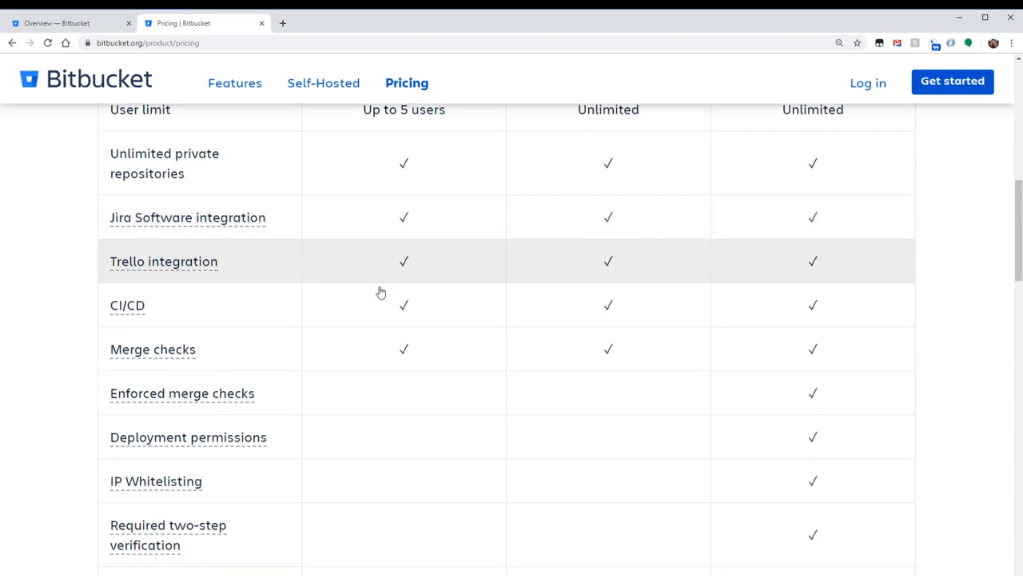
scroll(down, 3)
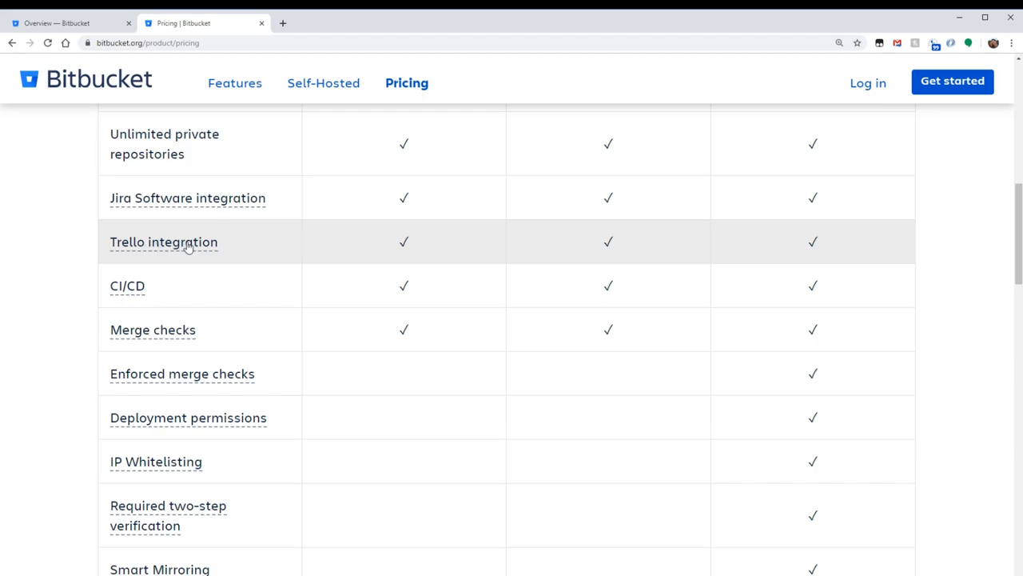
mouse_move(328, 251)
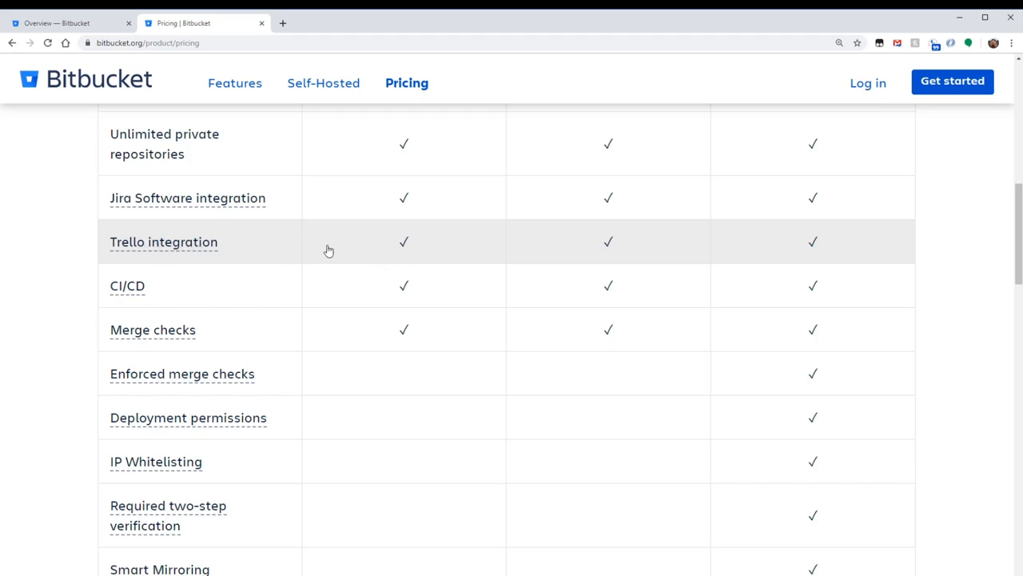
mouse_move(399, 289)
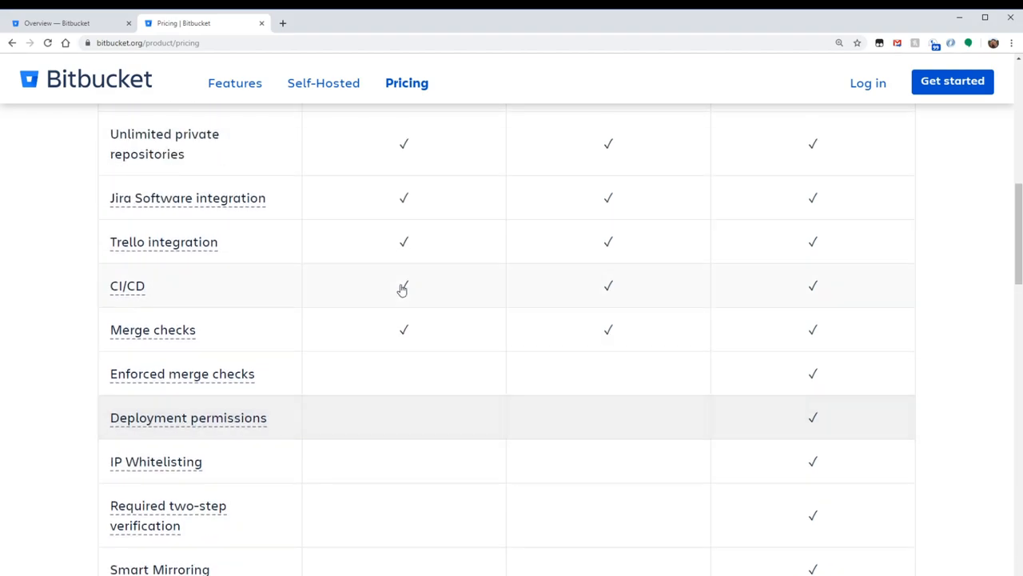
scroll(down, 3)
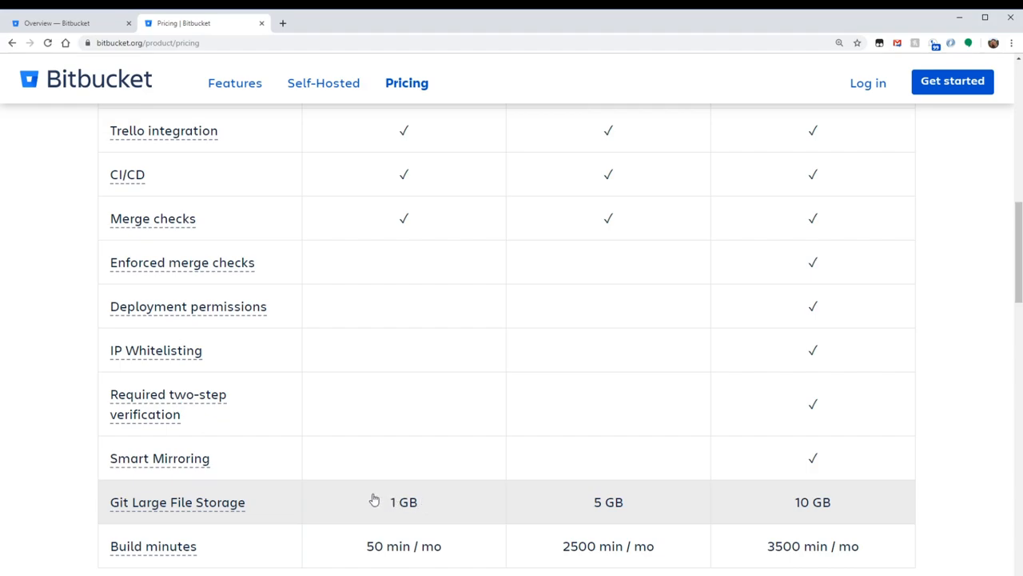
mouse_move(404, 502)
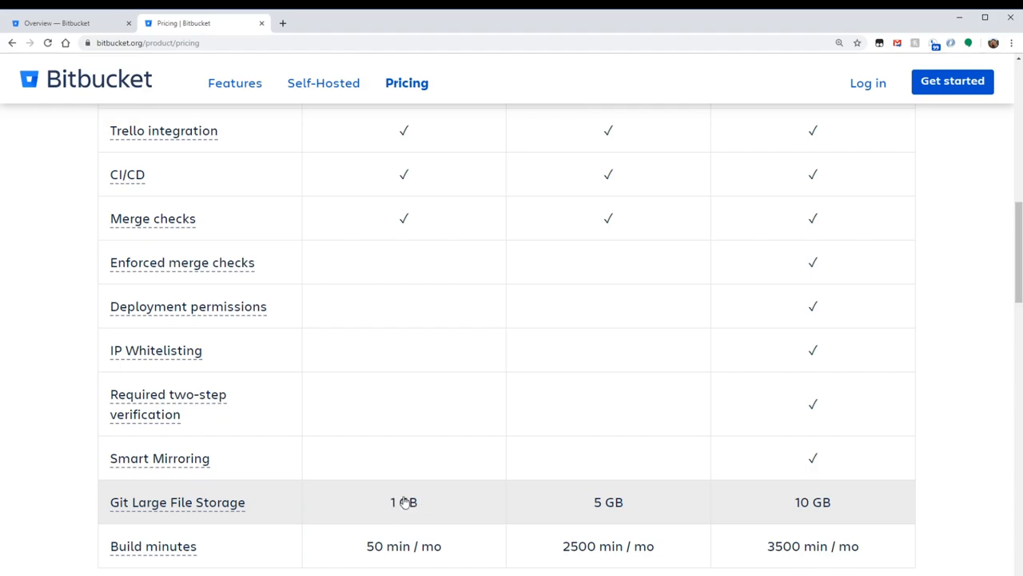
mouse_move(399, 475)
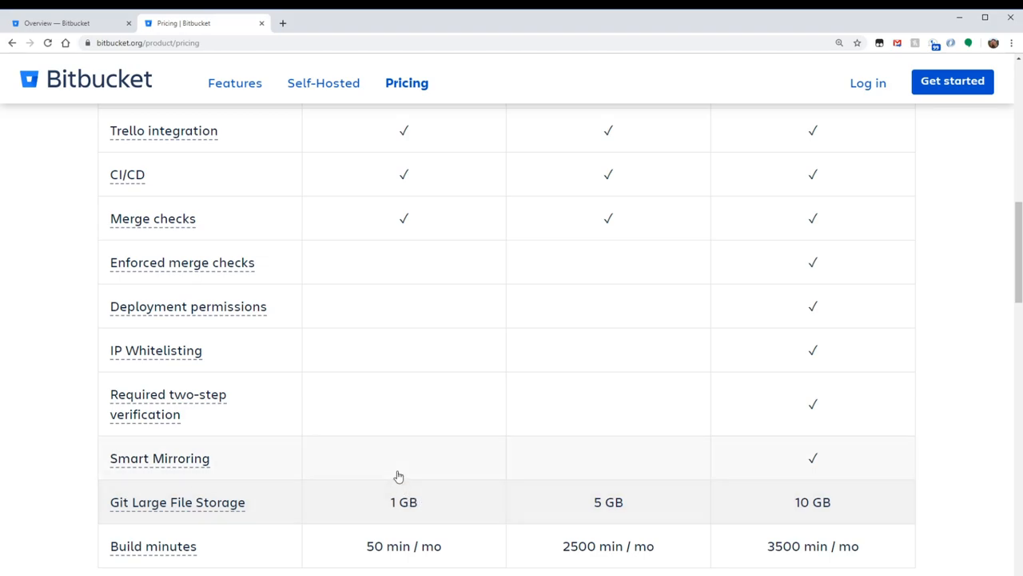
mouse_move(379, 510)
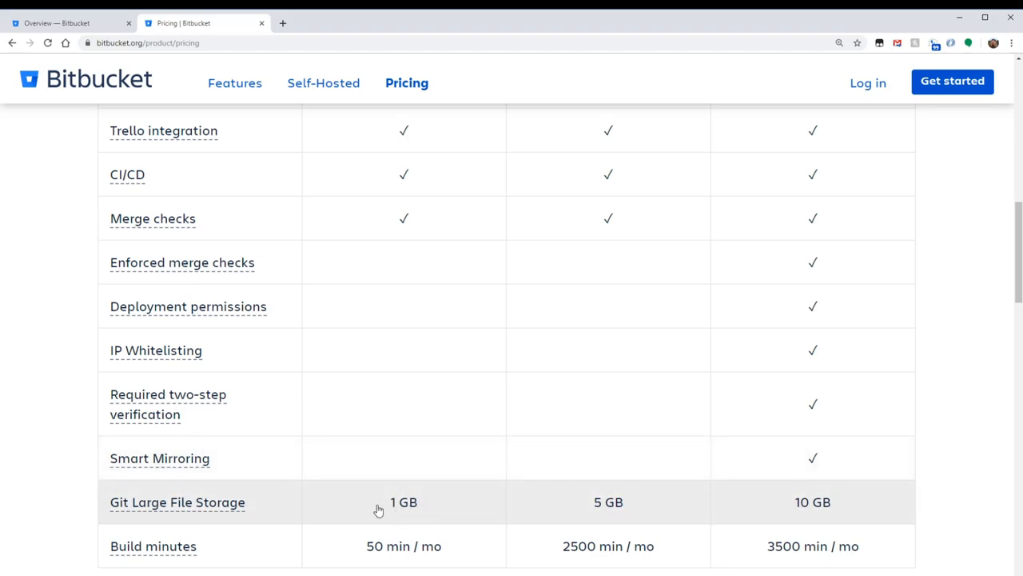
mouse_move(437, 489)
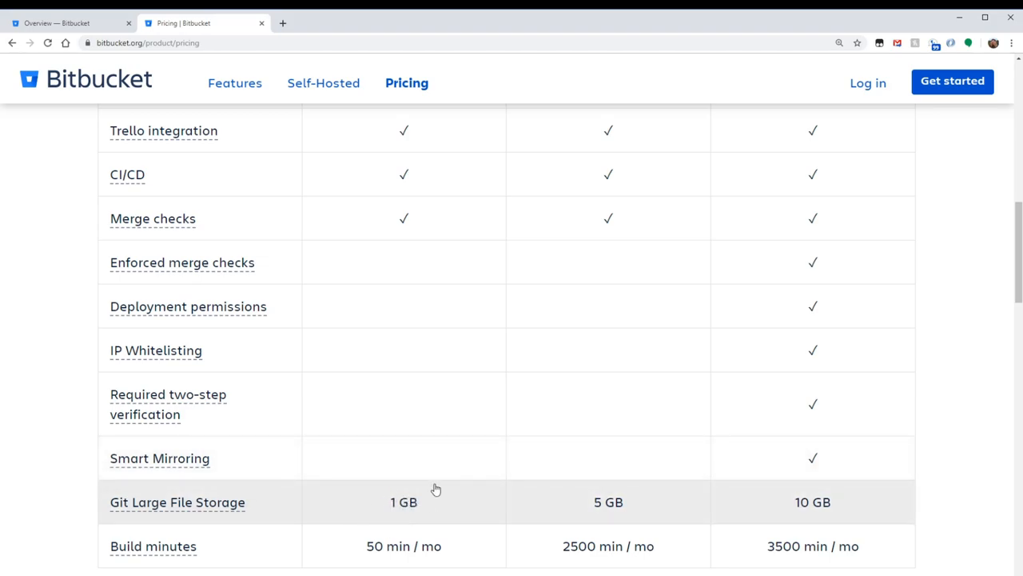
scroll(down, 3)
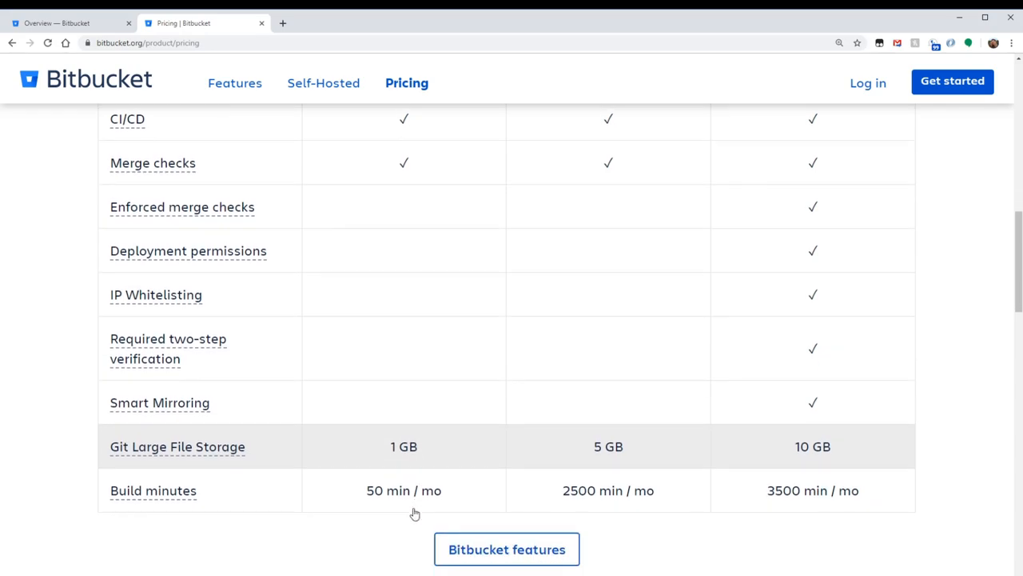
mouse_move(403, 457)
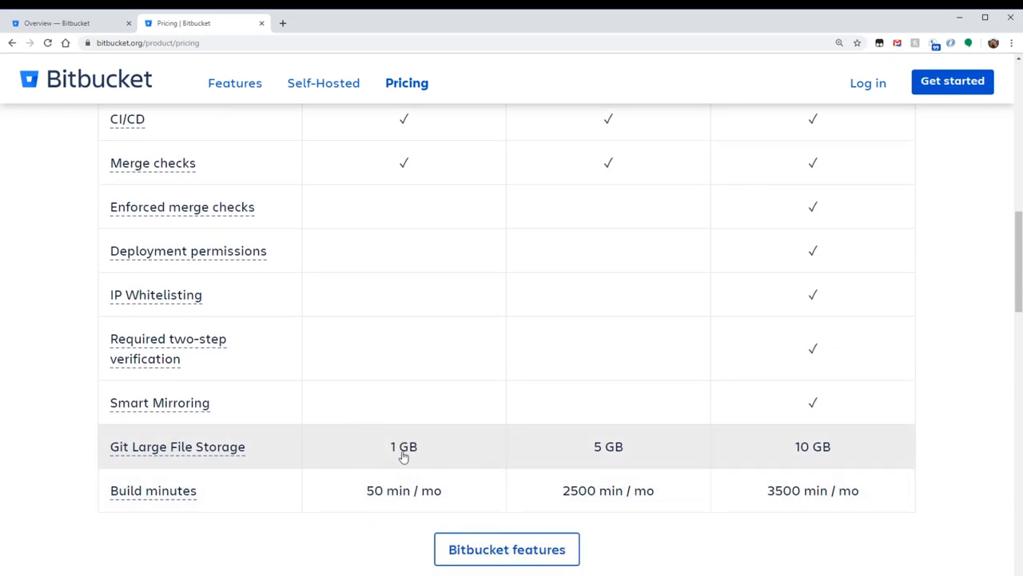
mouse_move(170, 494)
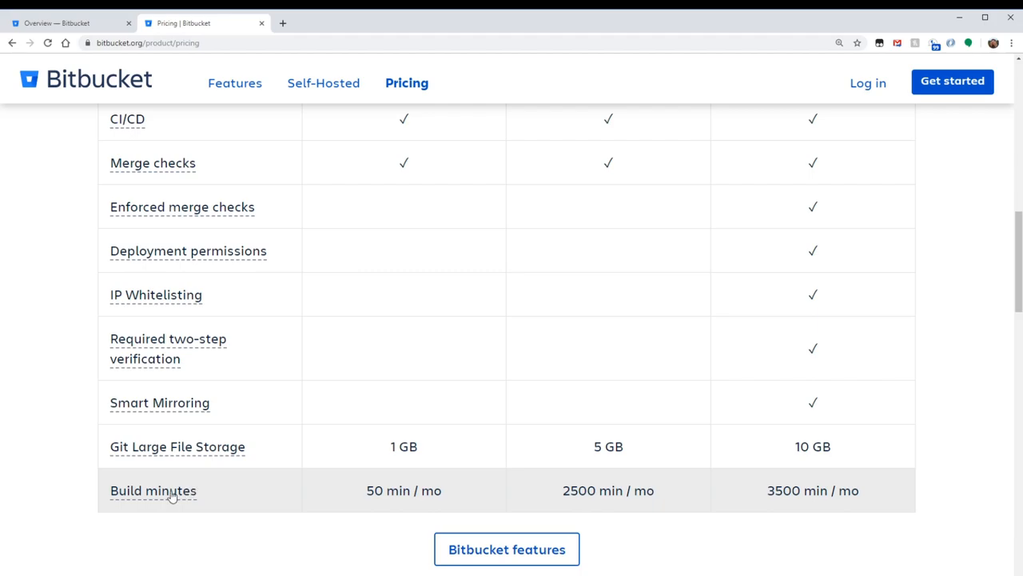
mouse_move(403, 491)
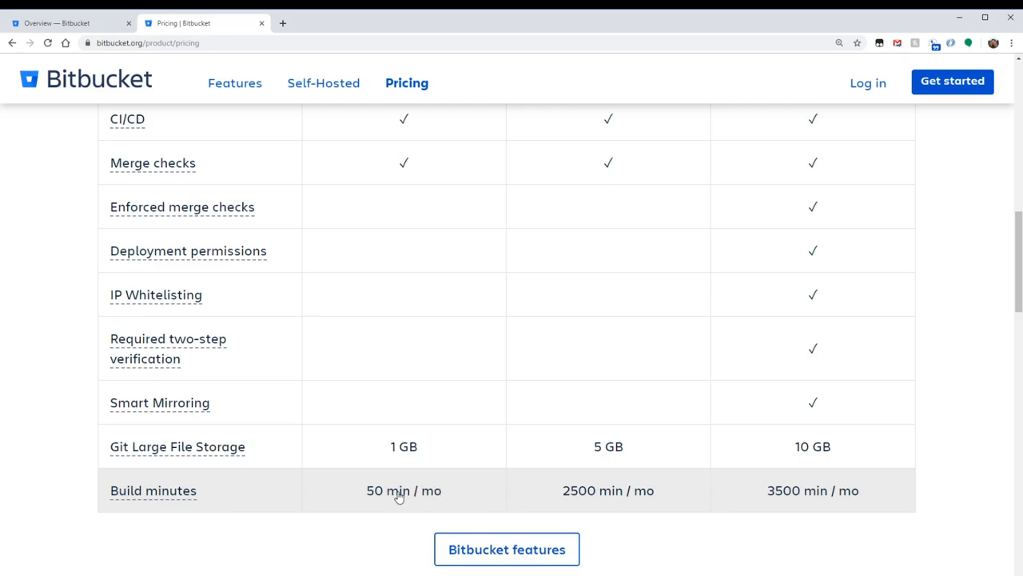
mouse_move(376, 472)
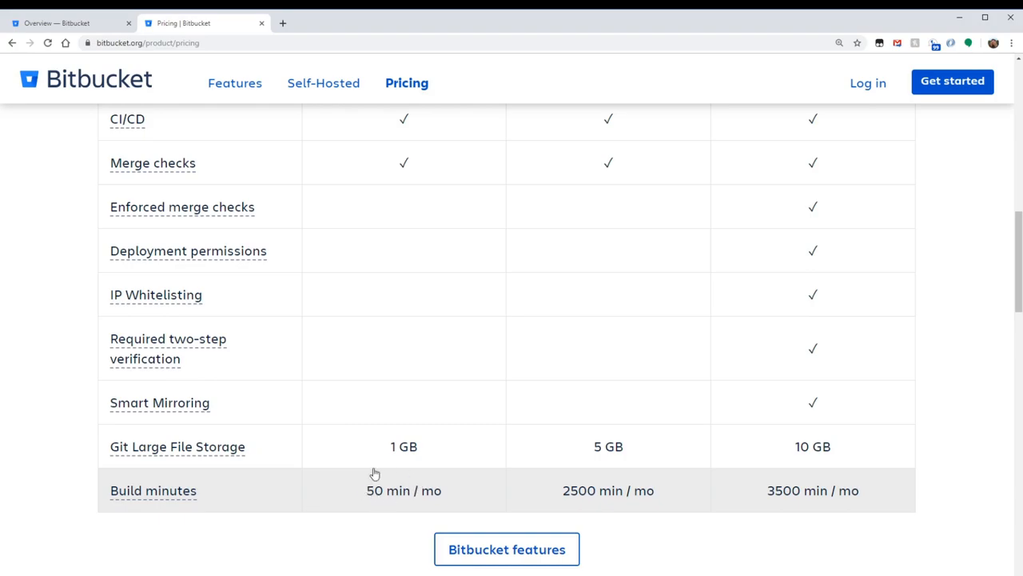
scroll(down, 3)
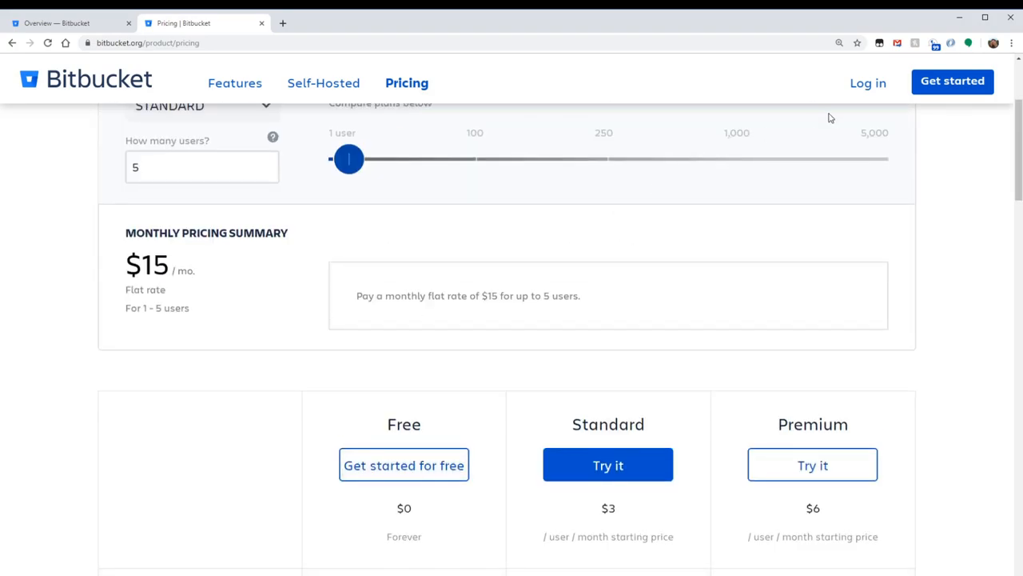
mouse_move(424, 313)
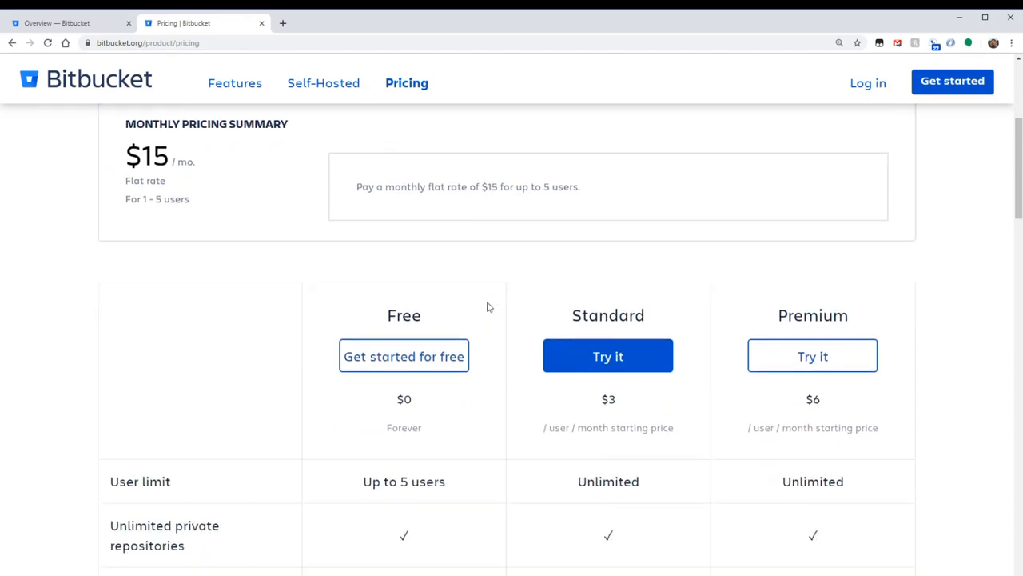
scroll(down, 3)
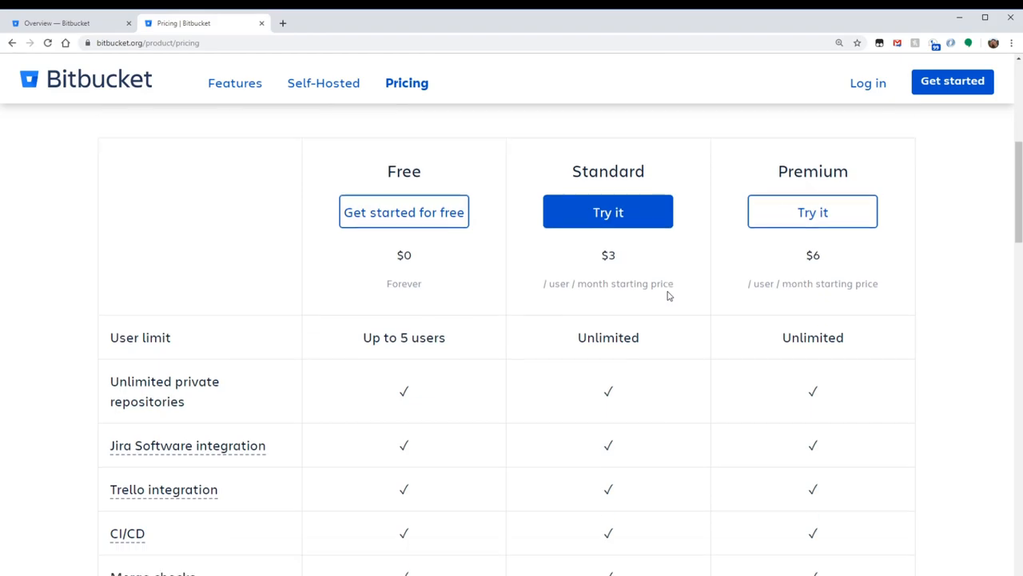
scroll(down, 3)
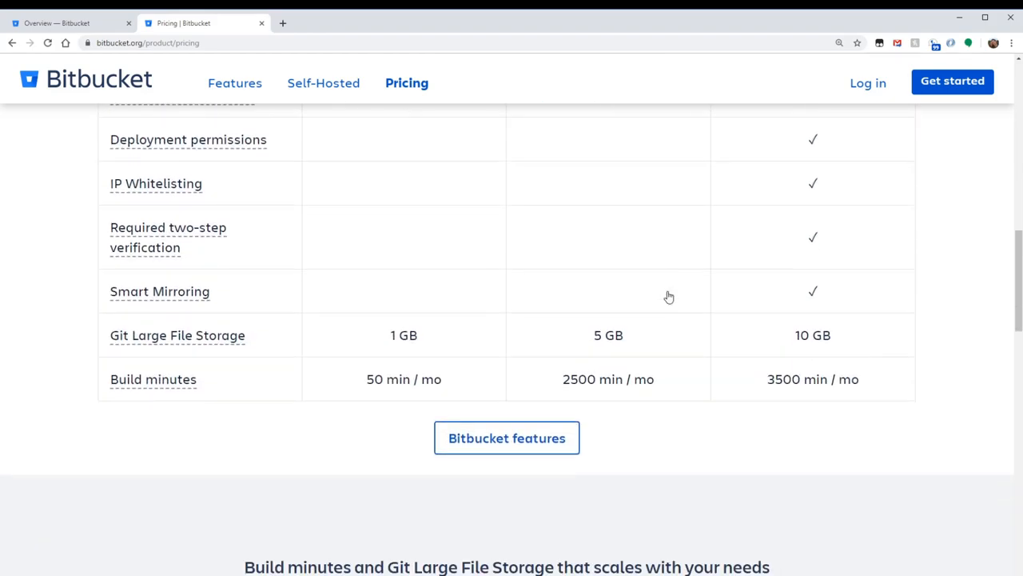
scroll(up, 3)
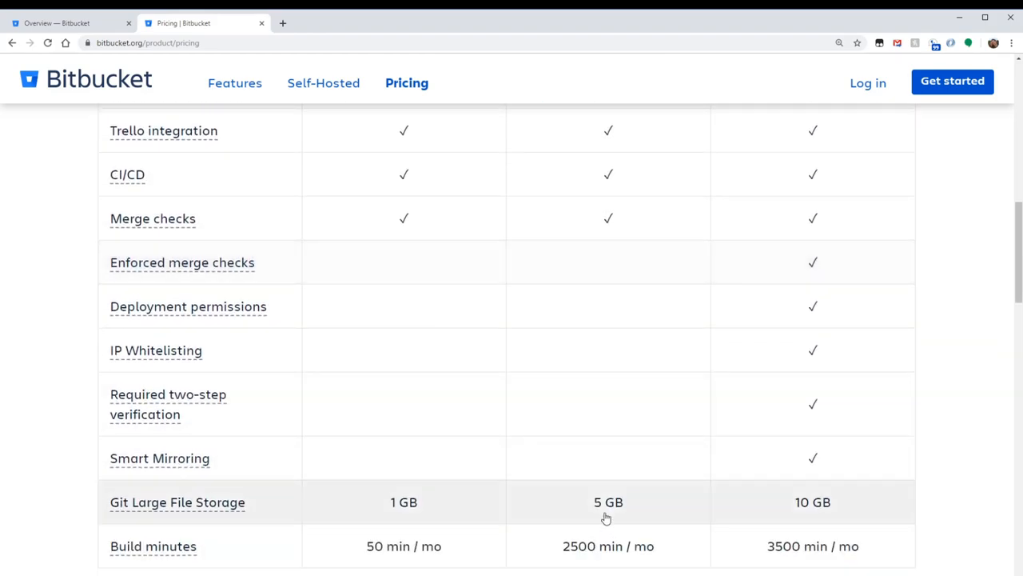
mouse_move(590, 520)
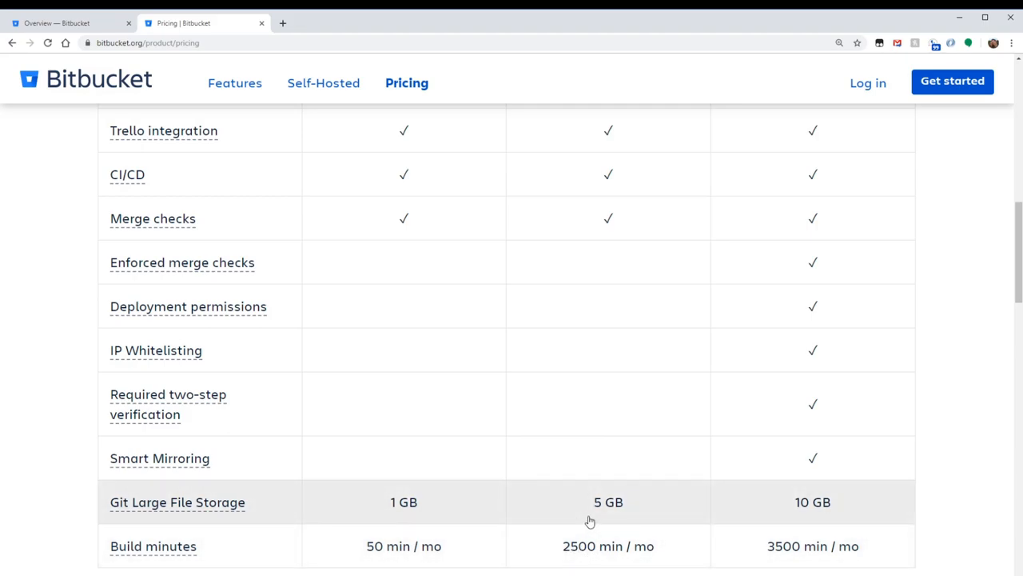
scroll(up, 3)
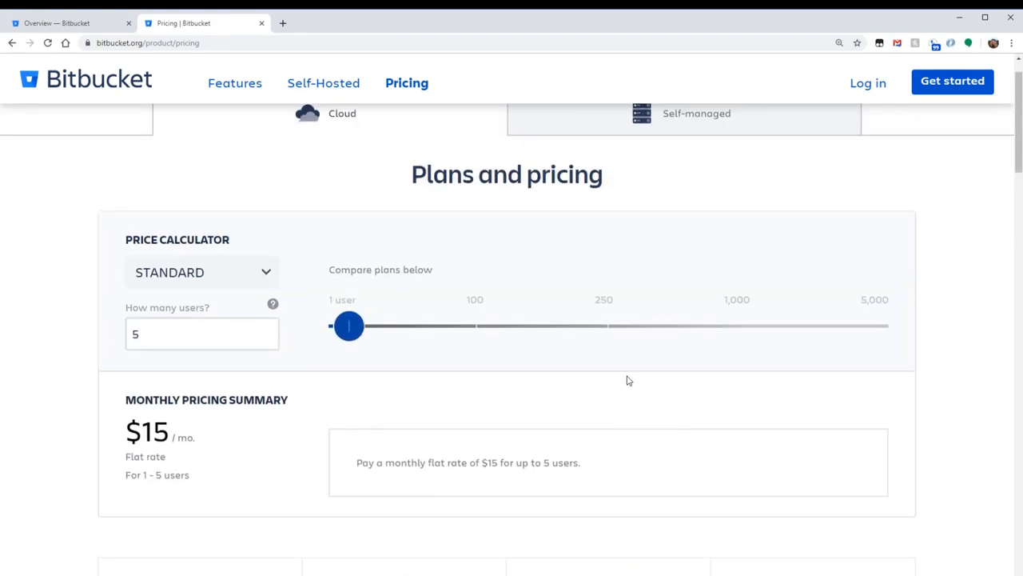
Step: Switch to the Bitbucket repositories overview and open code search from the left sidebar
click(68, 23)
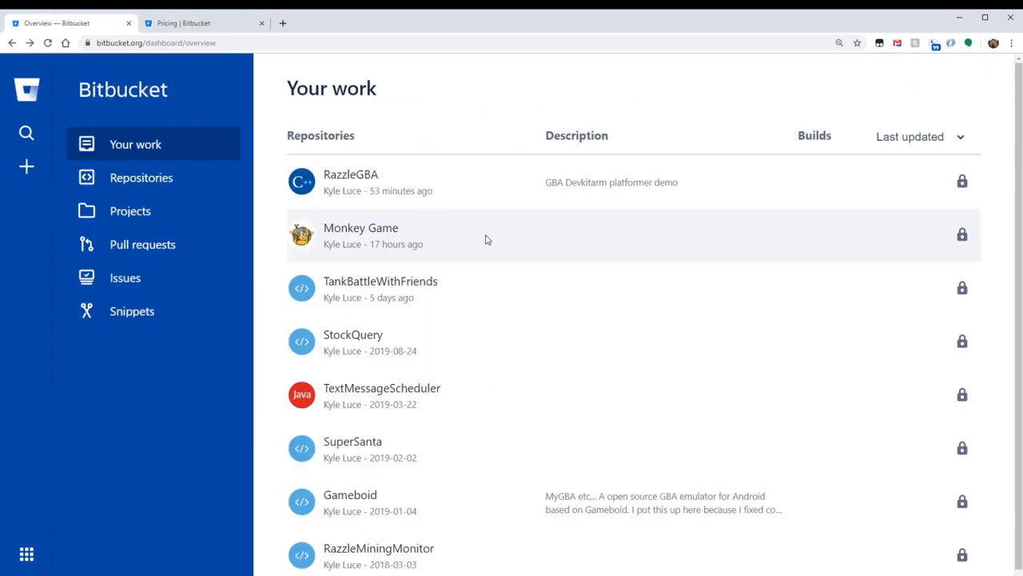
scroll(down, 3)
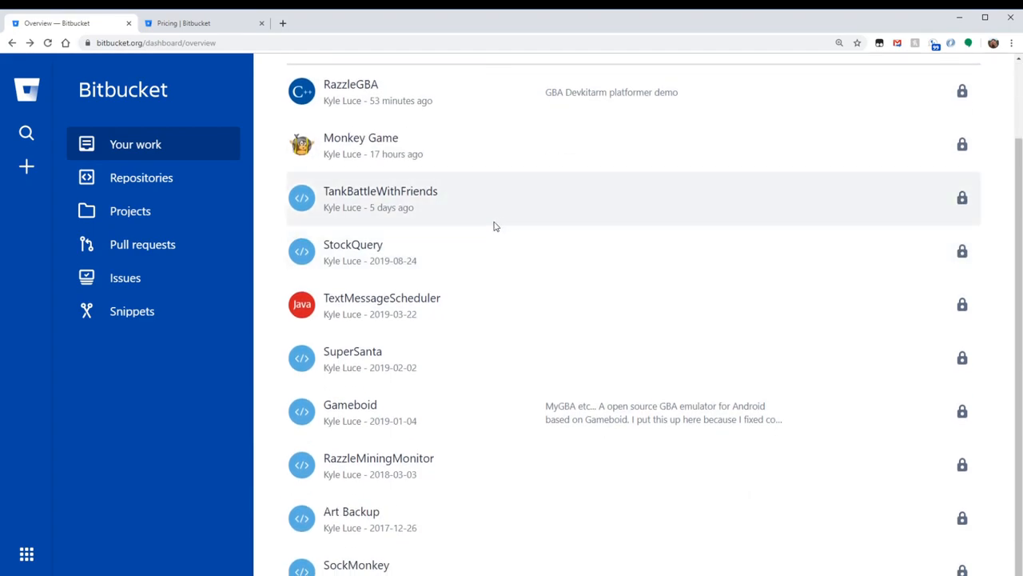
scroll(up, 3)
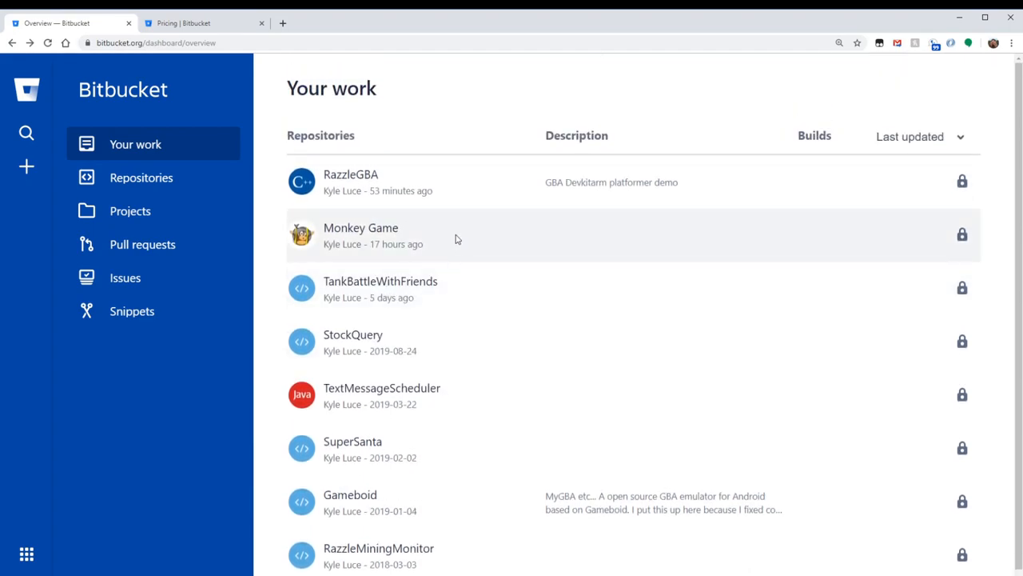
mouse_move(129, 210)
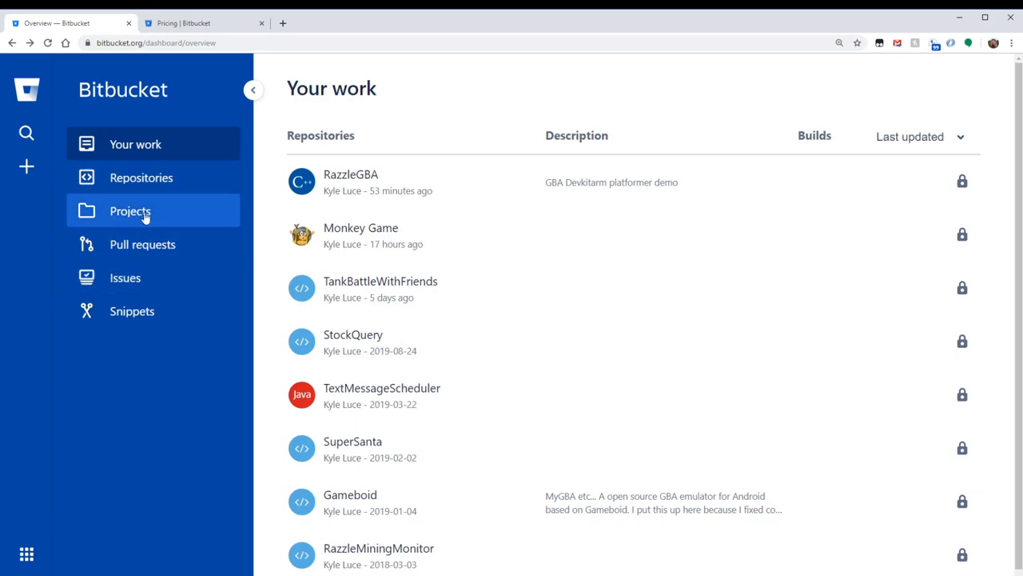
mouse_move(26, 166)
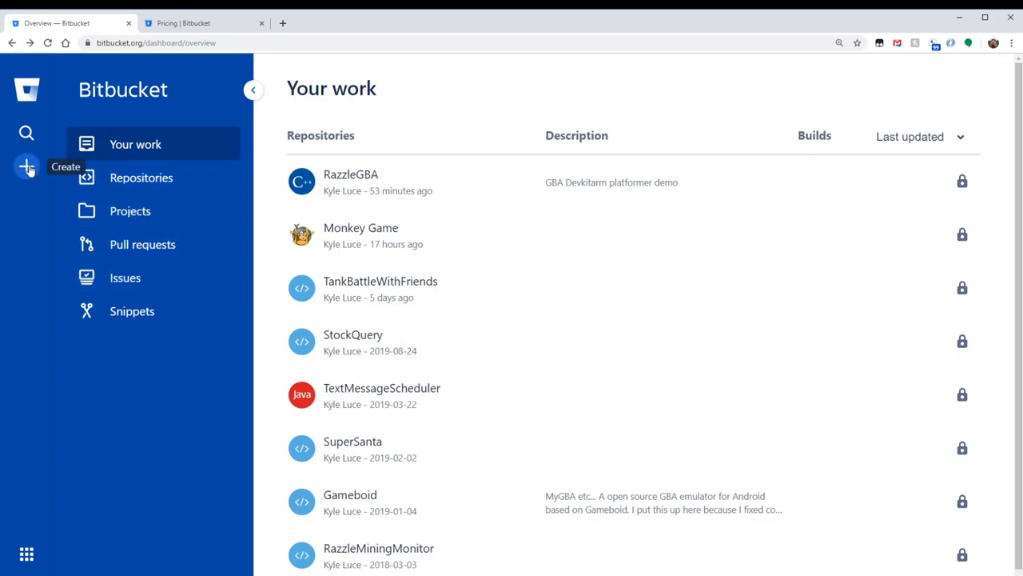
click(26, 166)
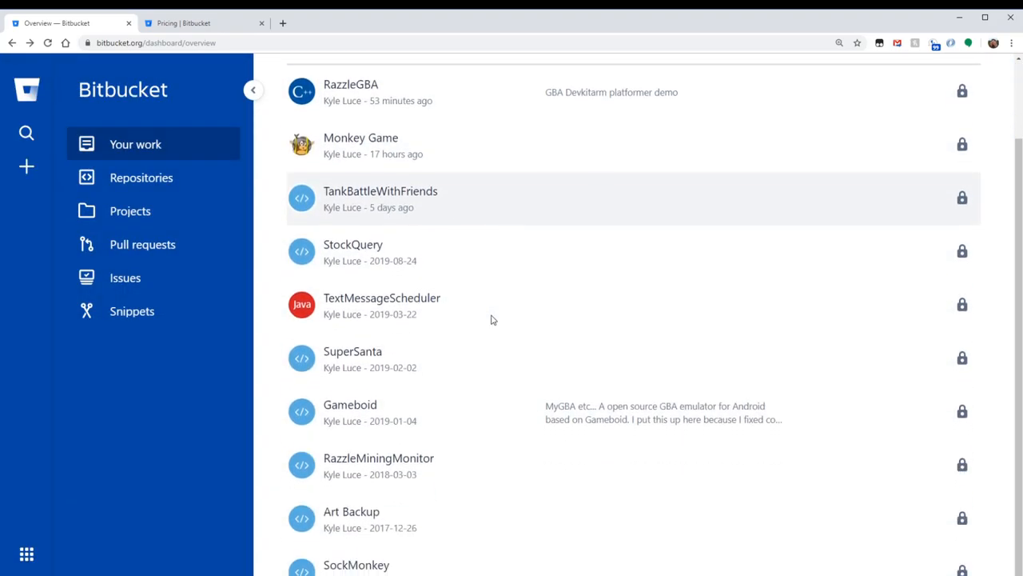
scroll(up, 3)
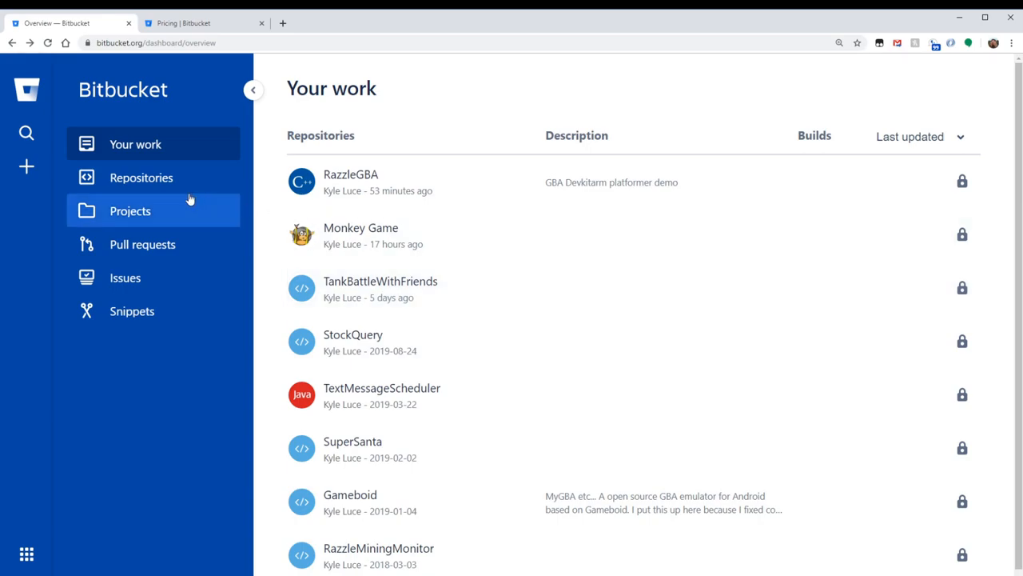
mouse_move(26, 133)
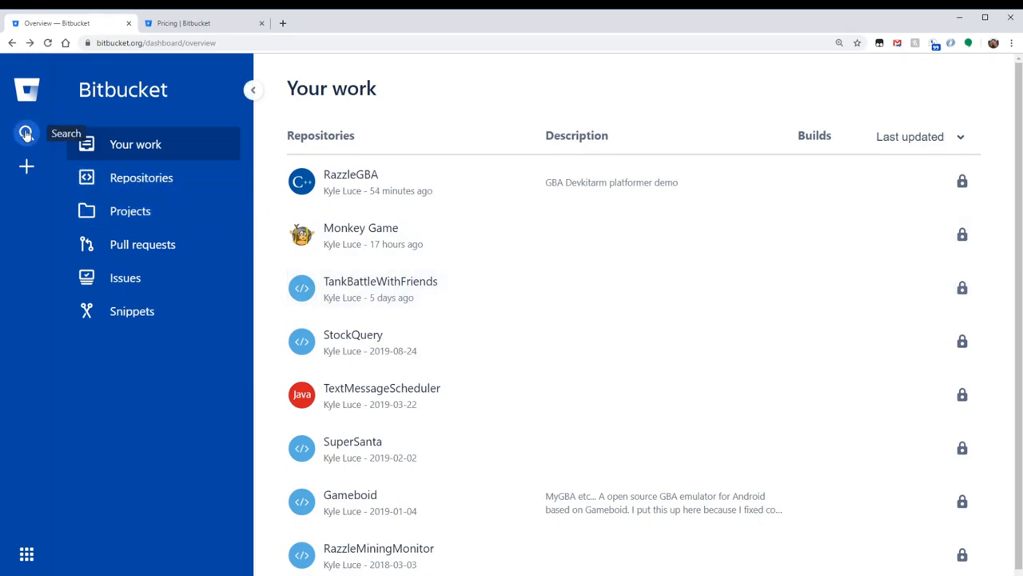
click(26, 132)
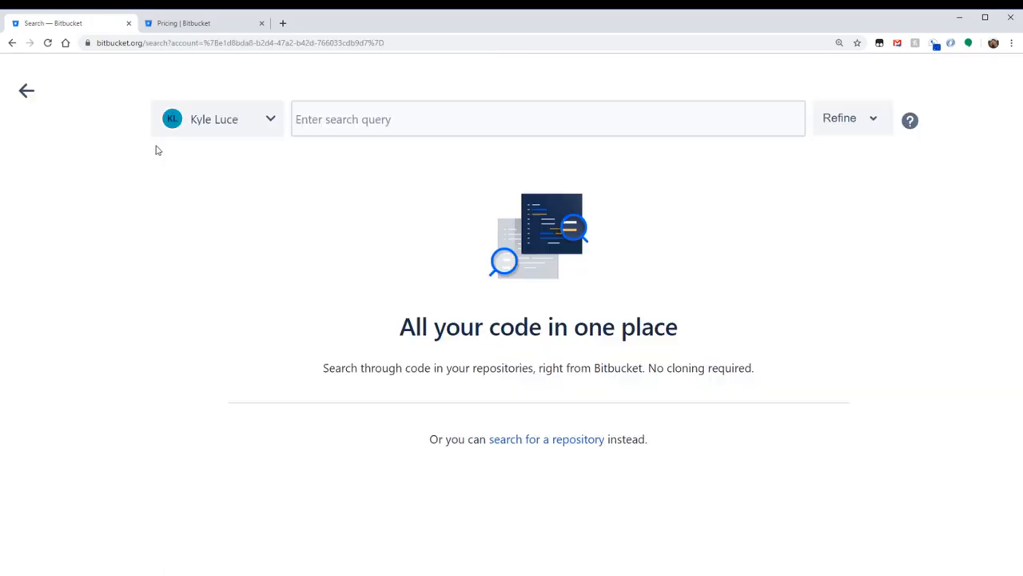
Step: Search Bitbucket code for 'Atlas' and scroll through the 186 code results
click(549, 119)
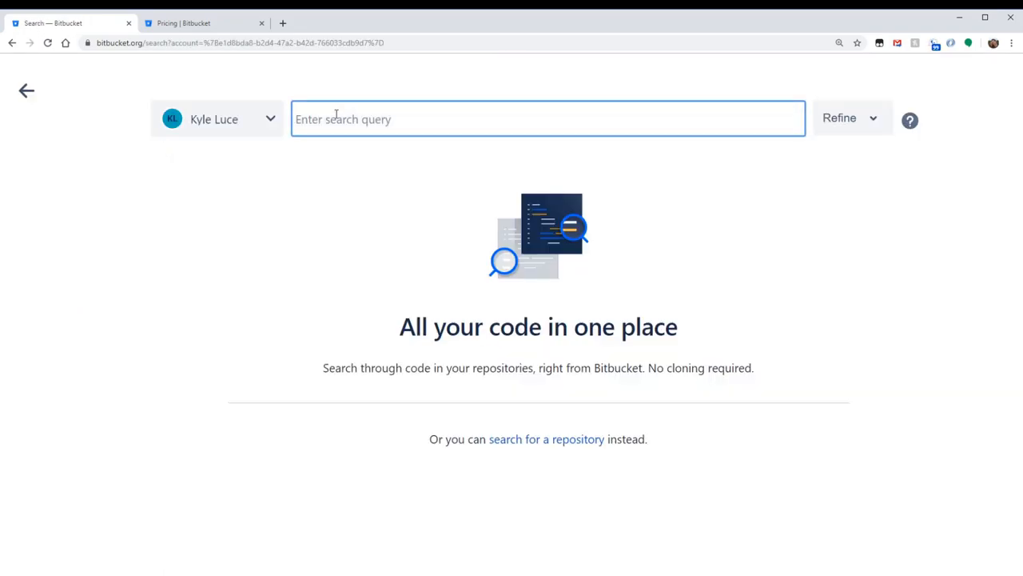
text(At)
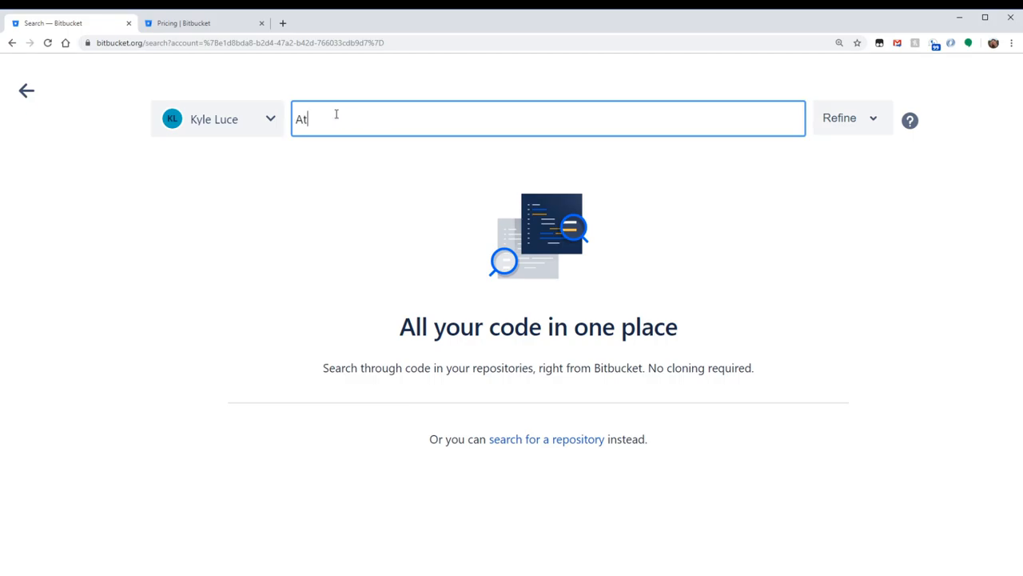
key(Backspace)
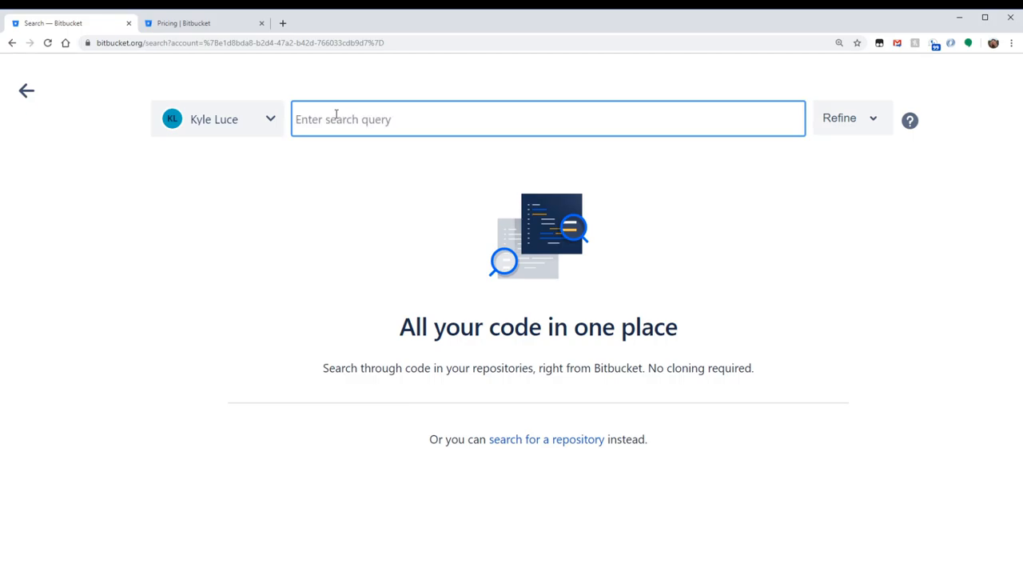
text(Atlas)
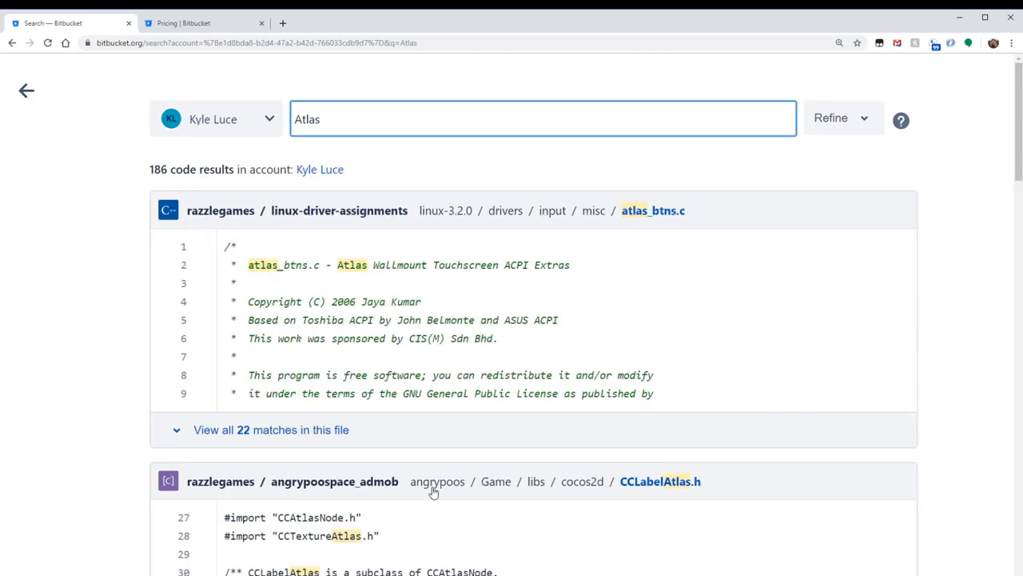
scroll(down, 3)
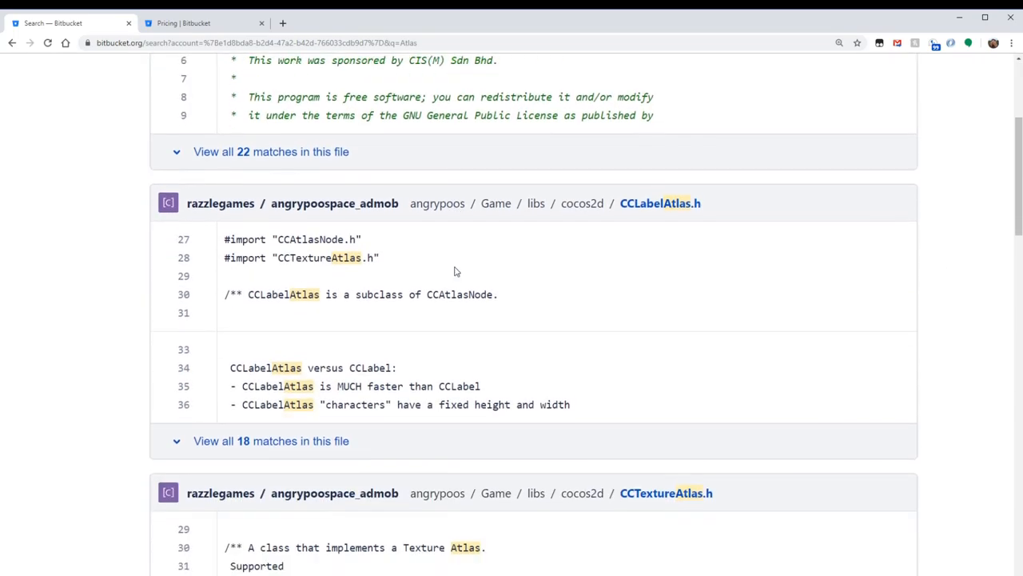
scroll(down, 3)
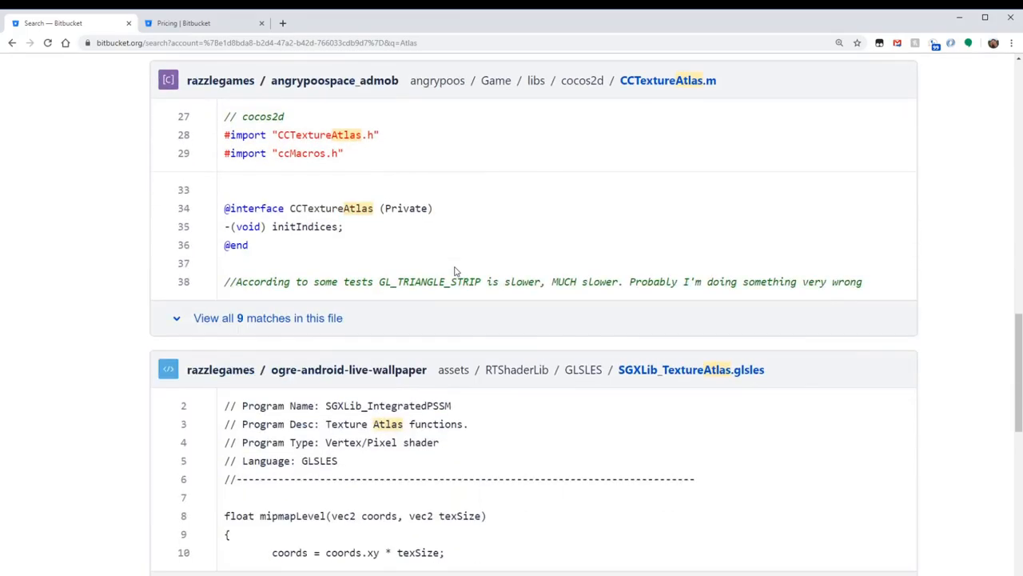
scroll(down, 3)
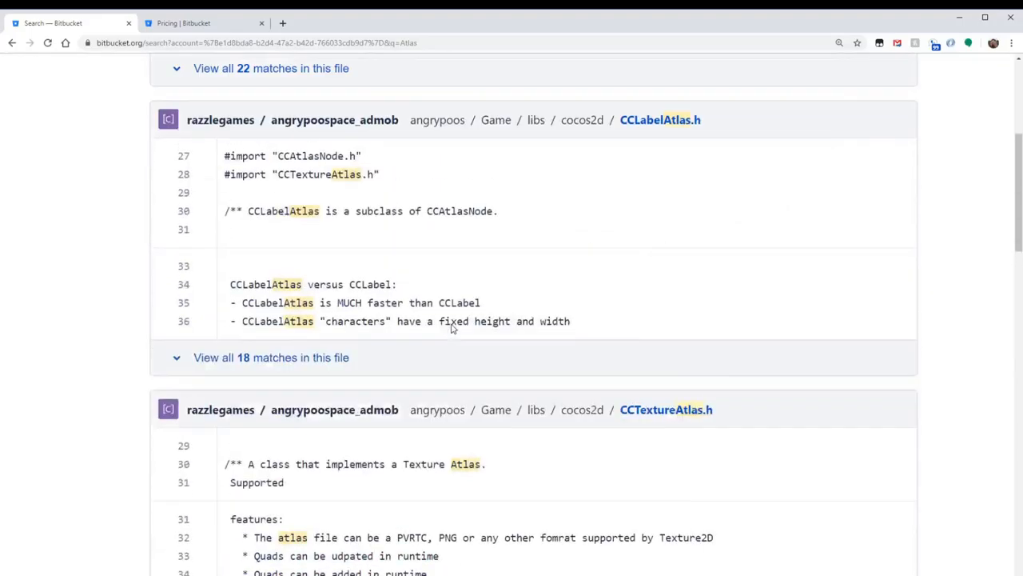
scroll(down, 3)
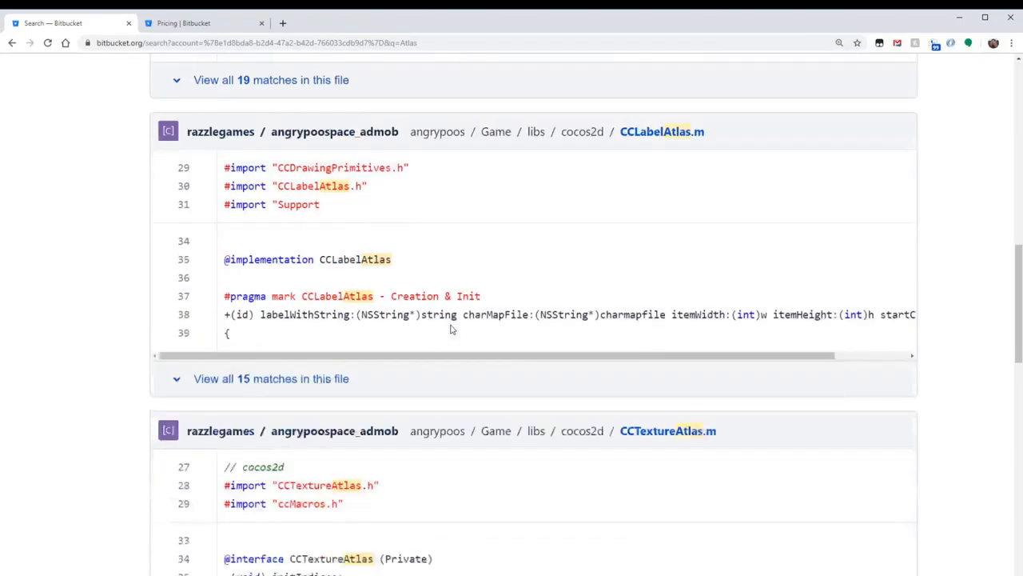
scroll(down, 3)
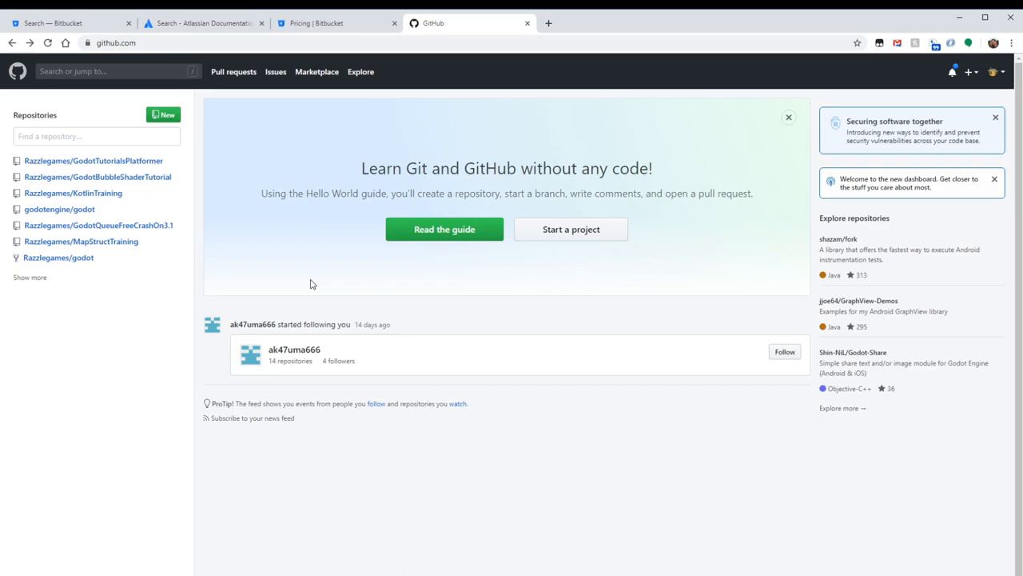
mouse_move(301, 242)
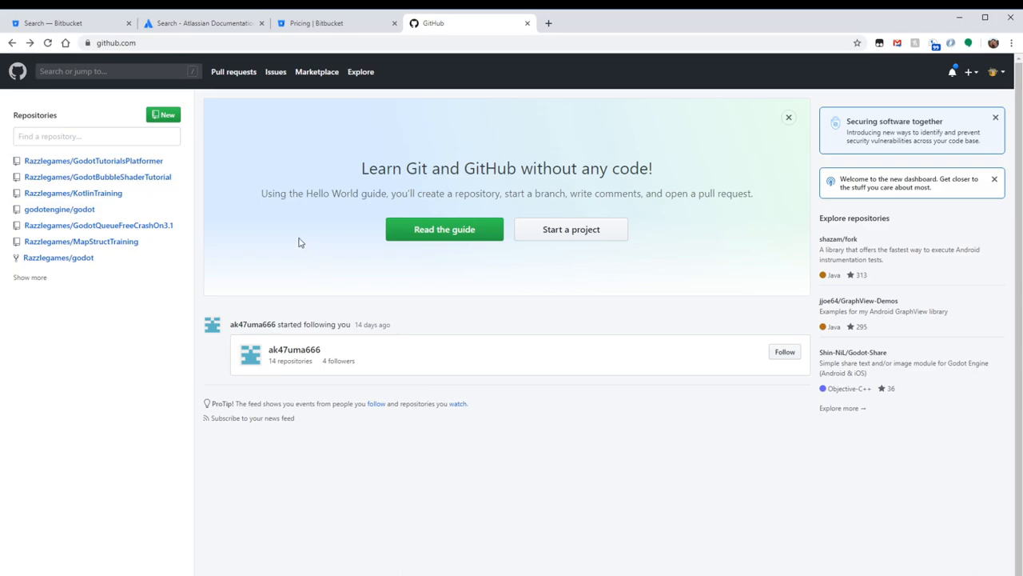
mouse_move(296, 246)
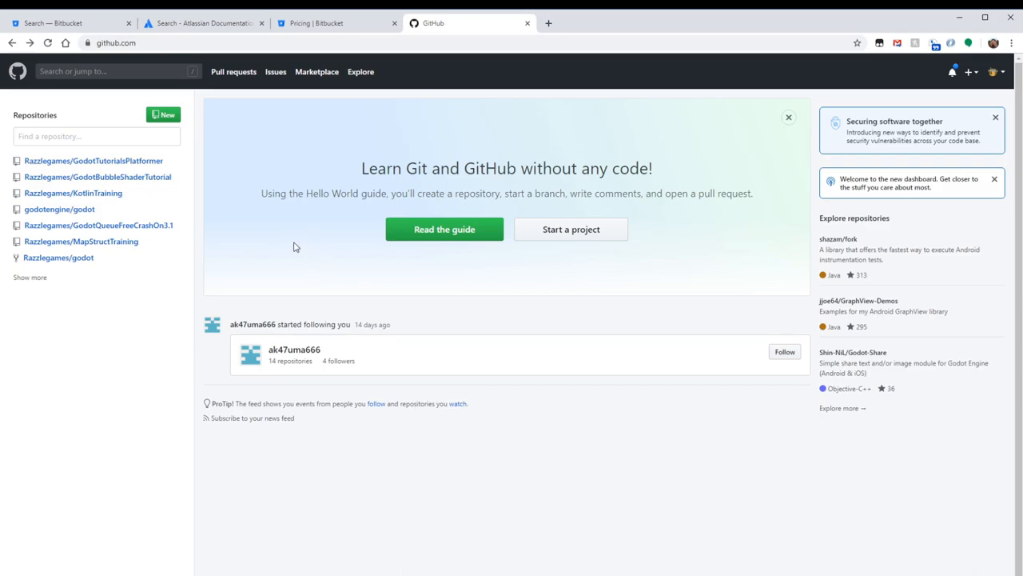
mouse_move(280, 244)
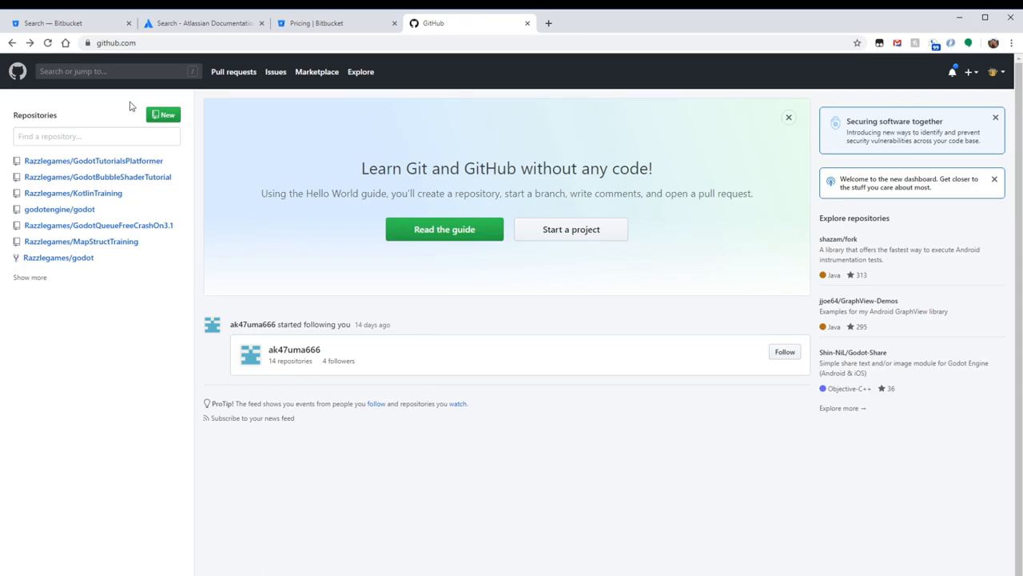
Step: Start a new GitHub repository and set its visibility to Private
click(163, 115)
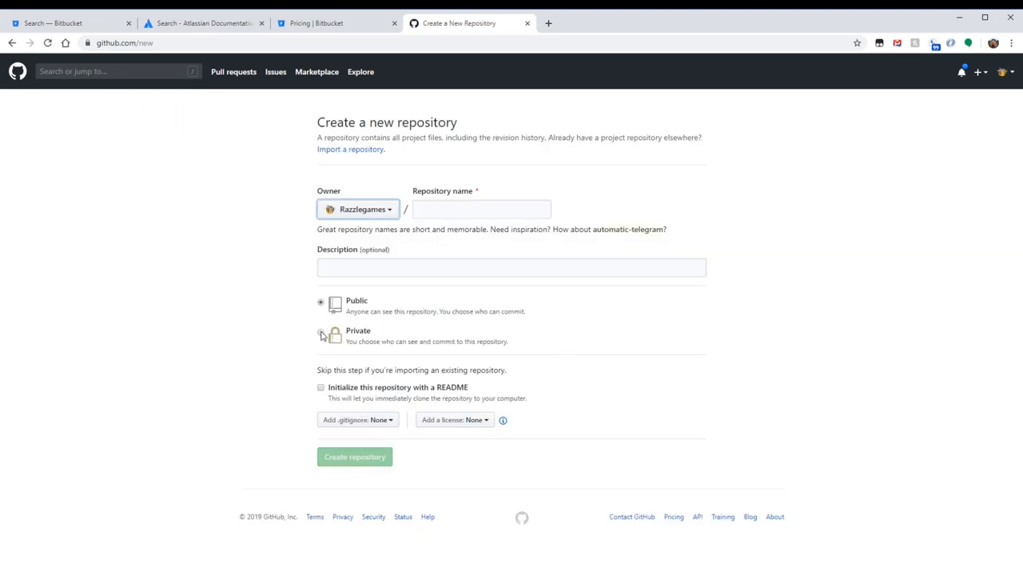
click(321, 332)
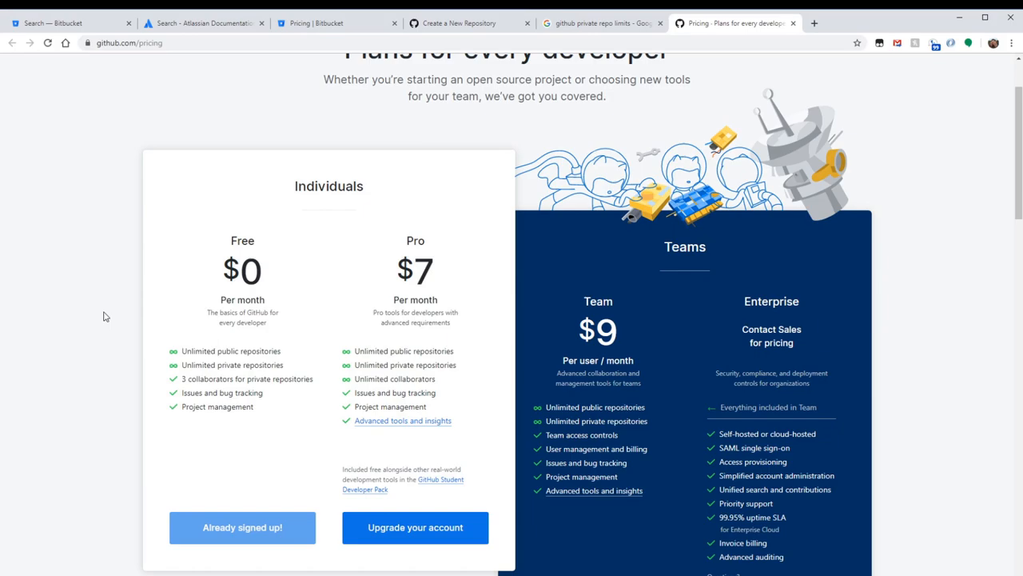
mouse_move(290, 358)
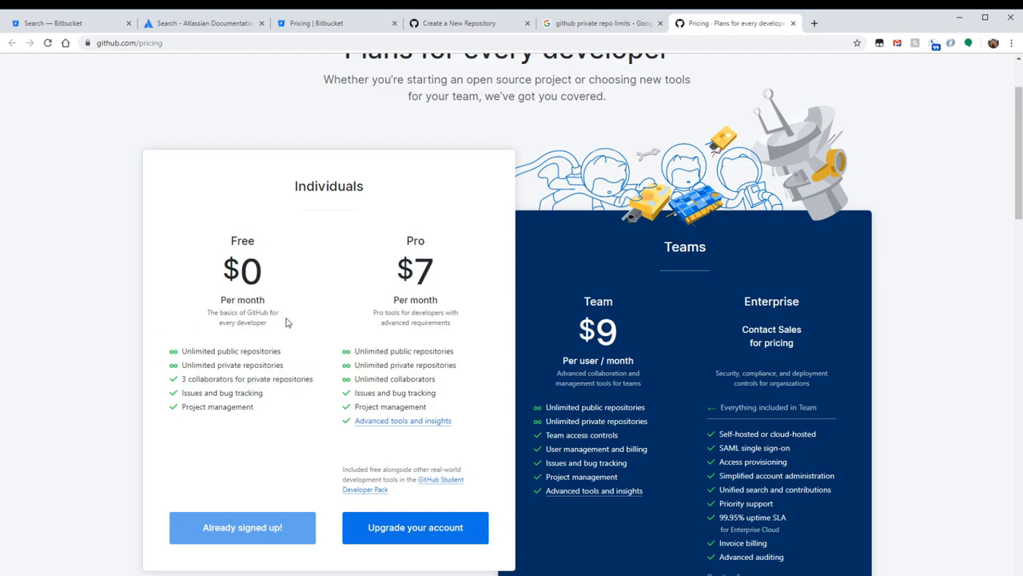
mouse_move(212, 393)
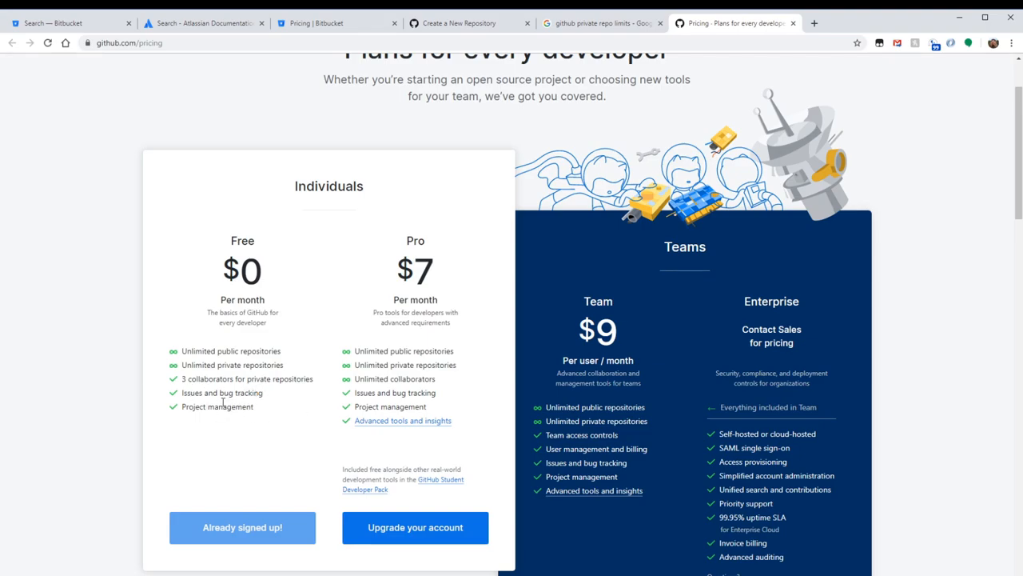
Step: Scroll GitHub's pricing page to compare the Free, Pro, Team and Enterprise plans
double_click(217, 406)
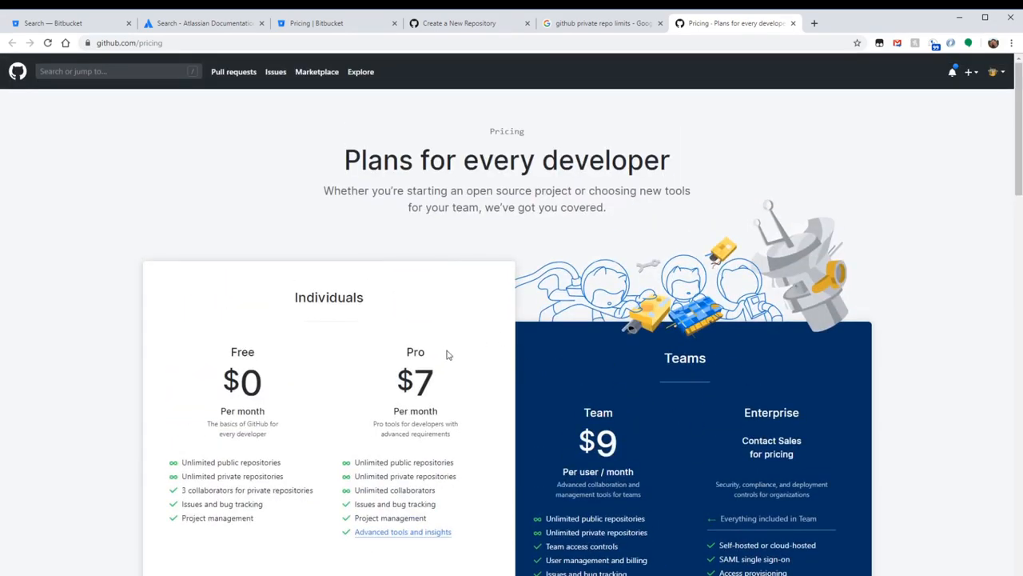
scroll(down, 3)
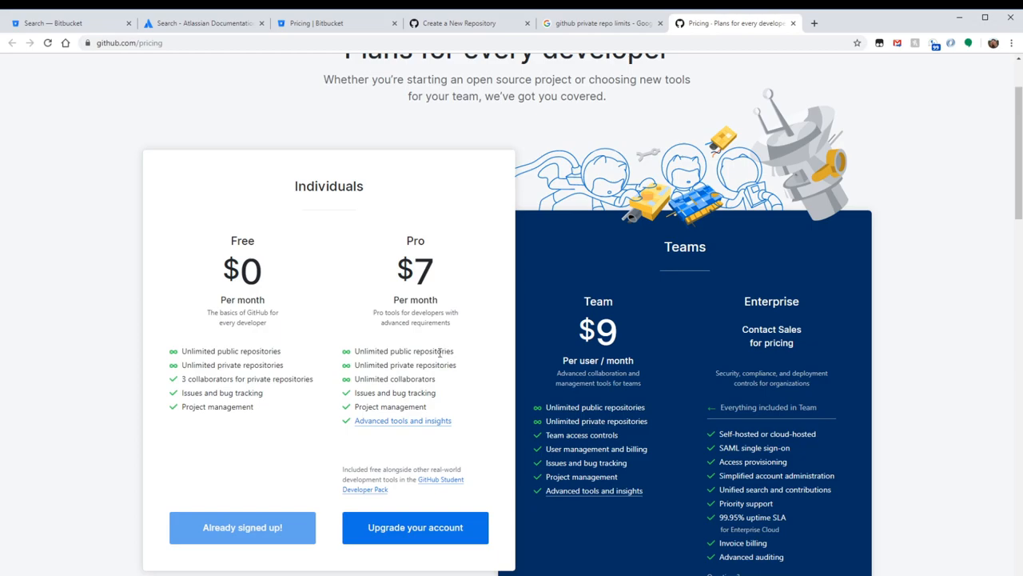
mouse_move(455, 307)
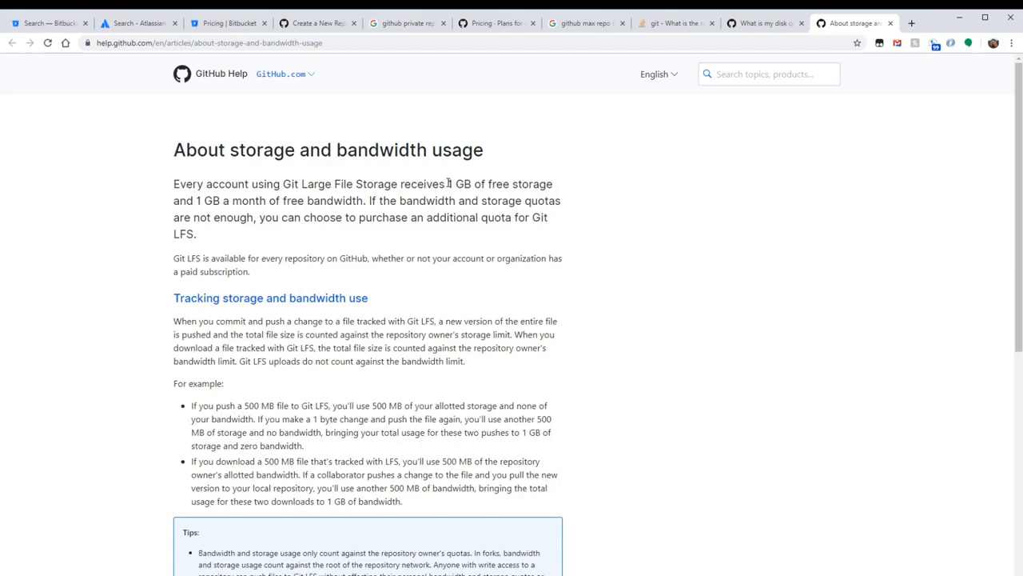
Step: Highlight the 1 GB free storage and bandwidth sentence, then scroll the help article
drag(449, 183, 493, 201)
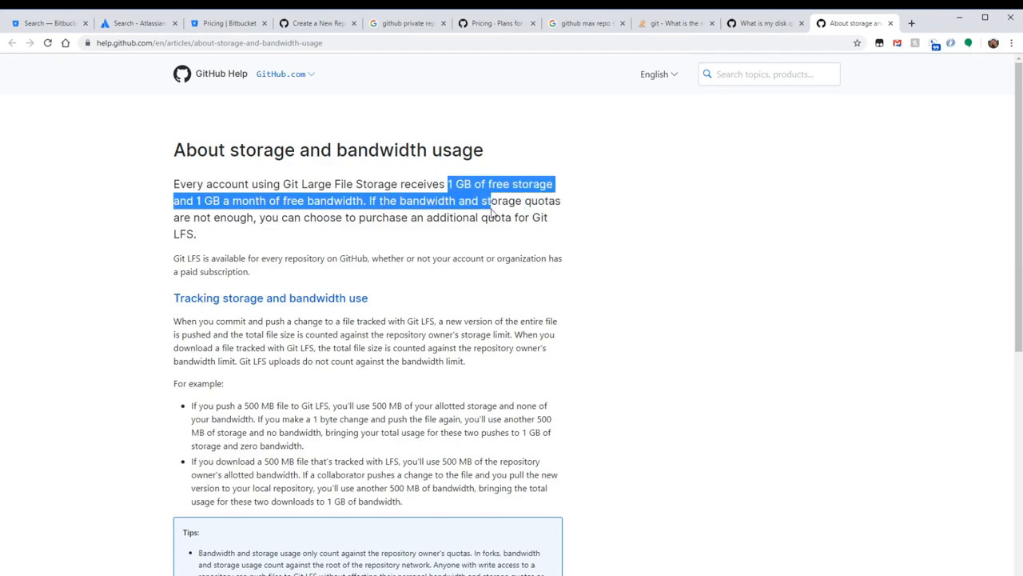
scroll(down, 3)
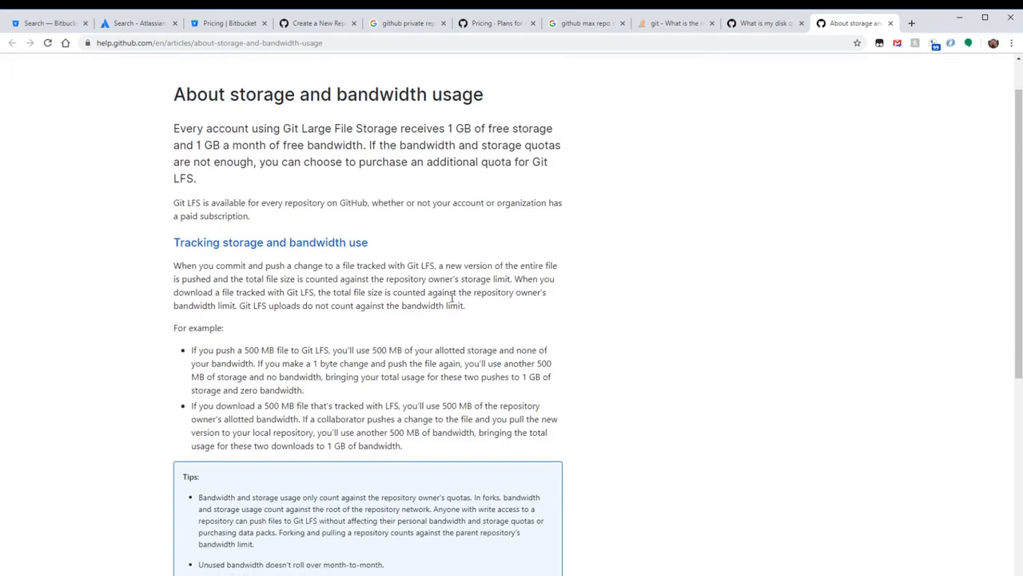
scroll(down, 3)
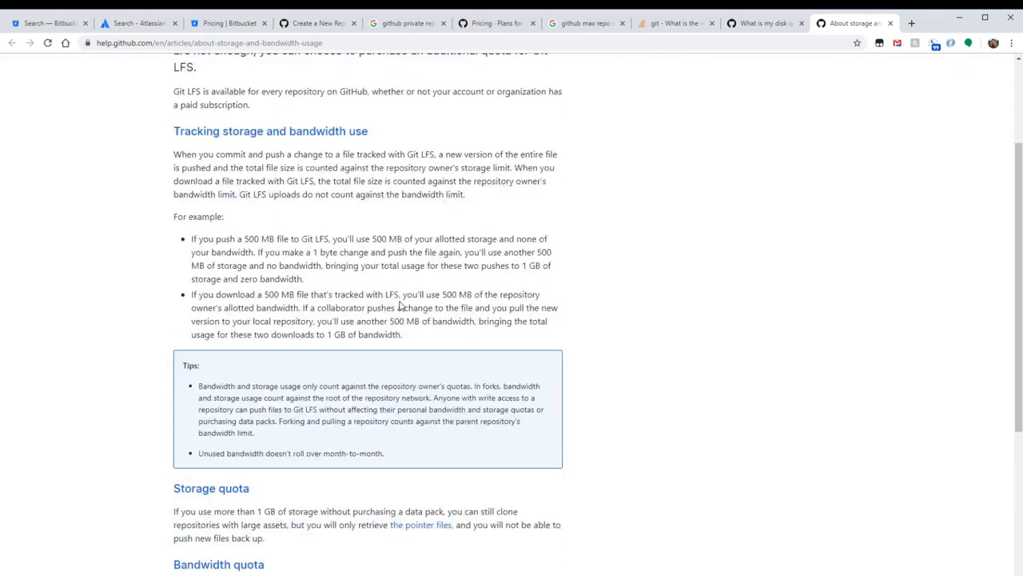
scroll(down, 3)
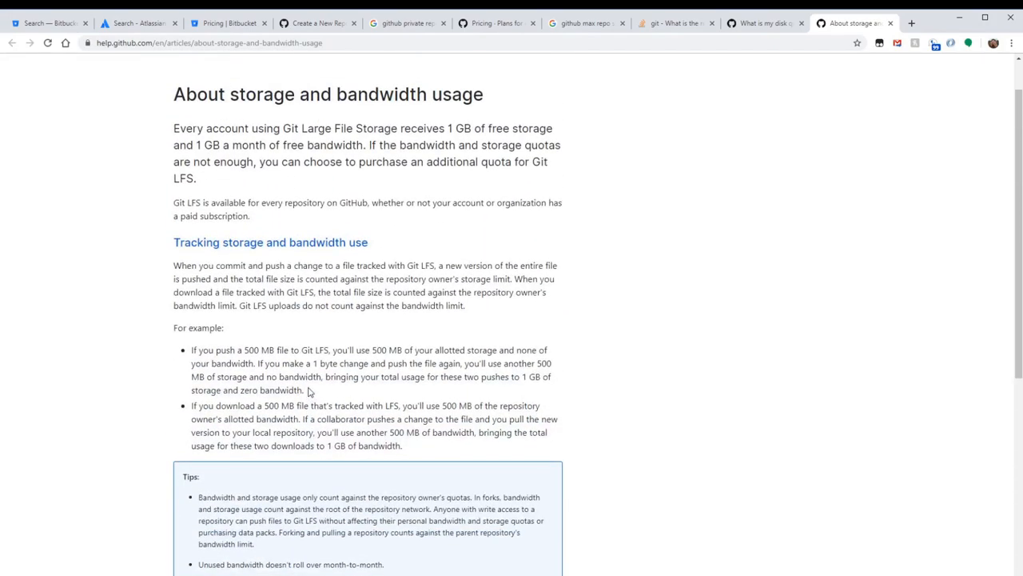
mouse_move(701, 266)
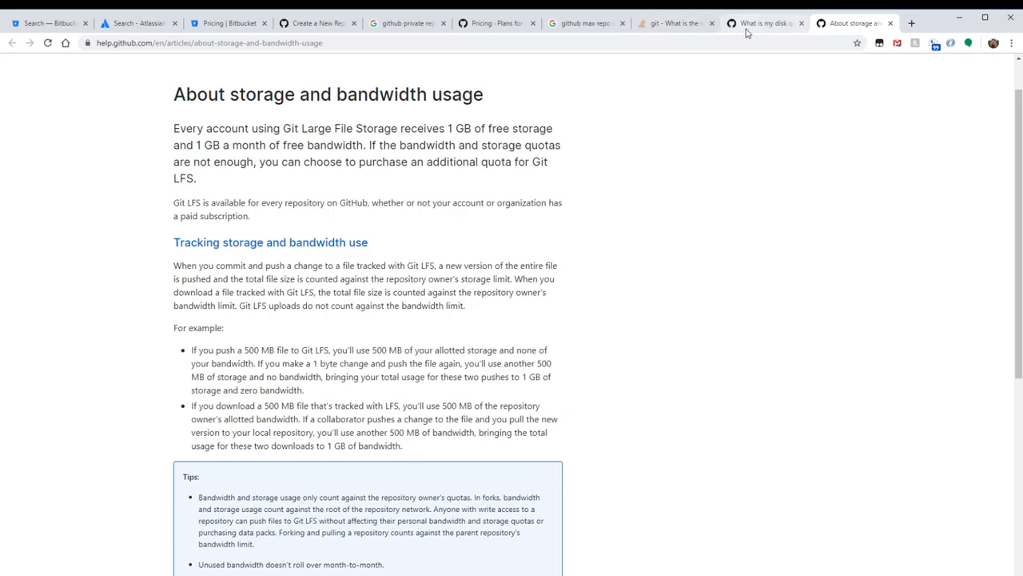
Step: Read the Stack Overflow answer on GitHub repository limits, then switch to GitLab's blog post
click(675, 23)
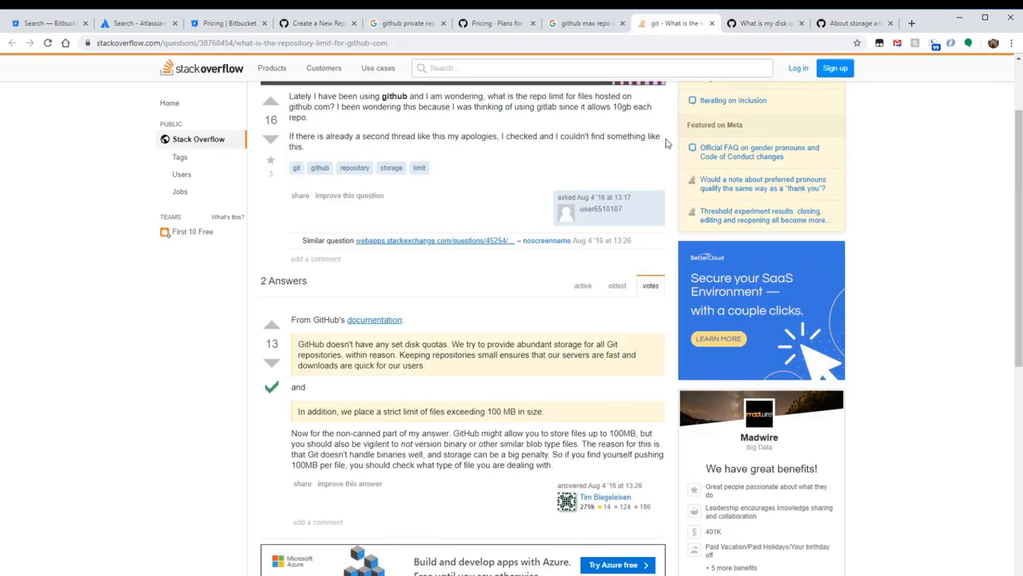
scroll(down, 3)
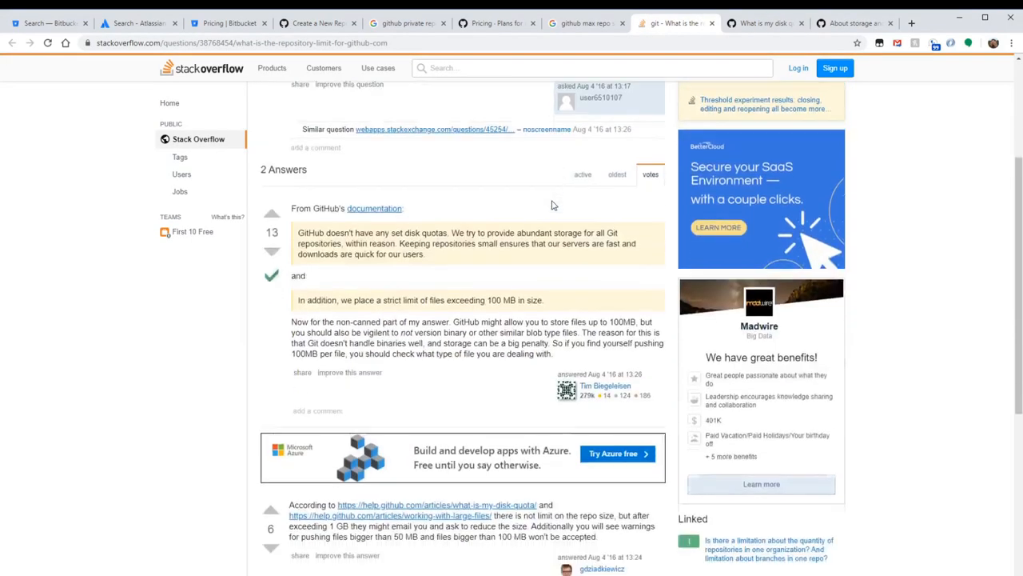
scroll(up, 3)
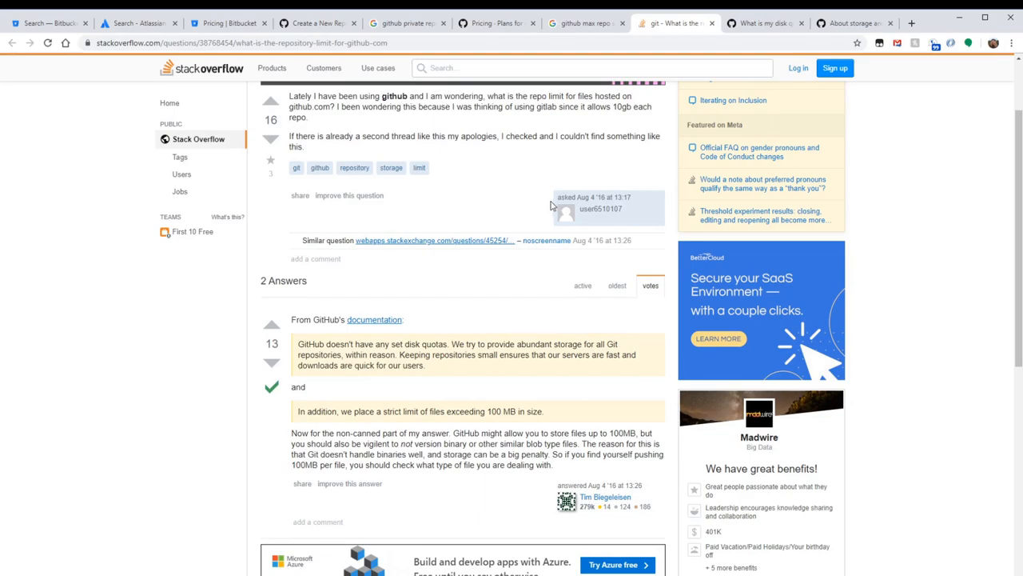
mouse_move(835, 19)
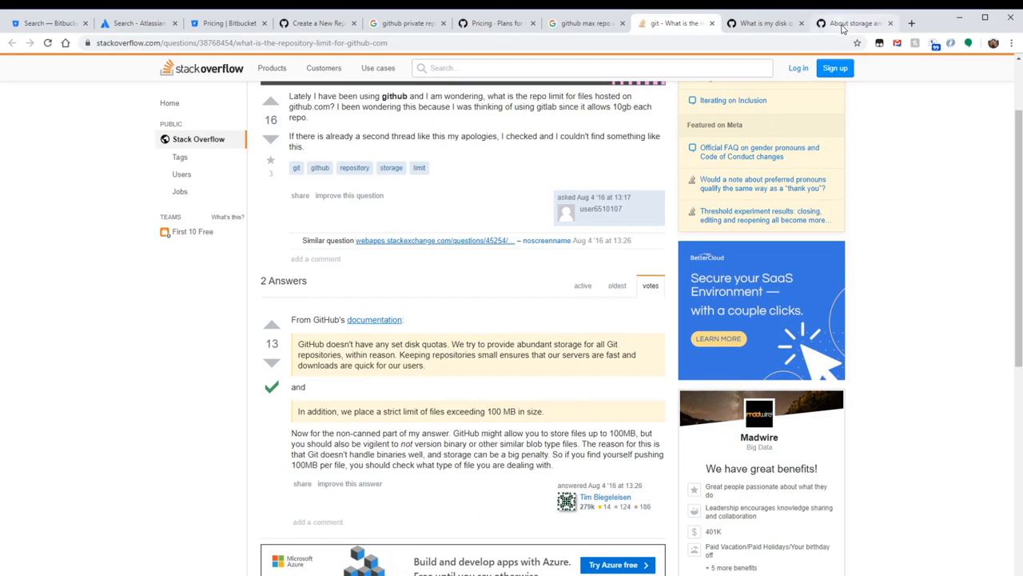
click(852, 22)
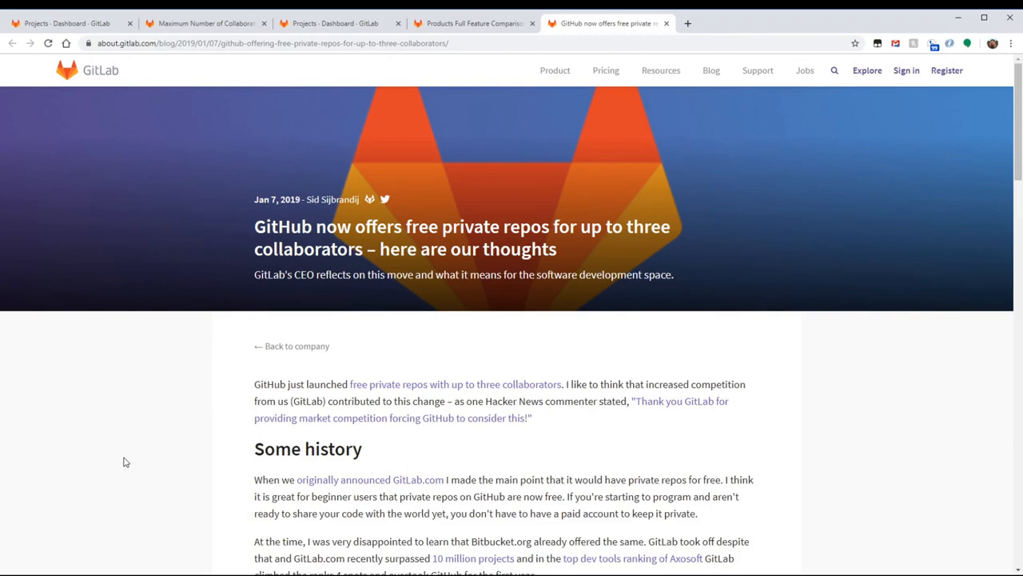
Step: Mark GitLab's 10GB versus GitHub's 1GB capacity in the blog table, then open the comparison page
scroll(down, 3)
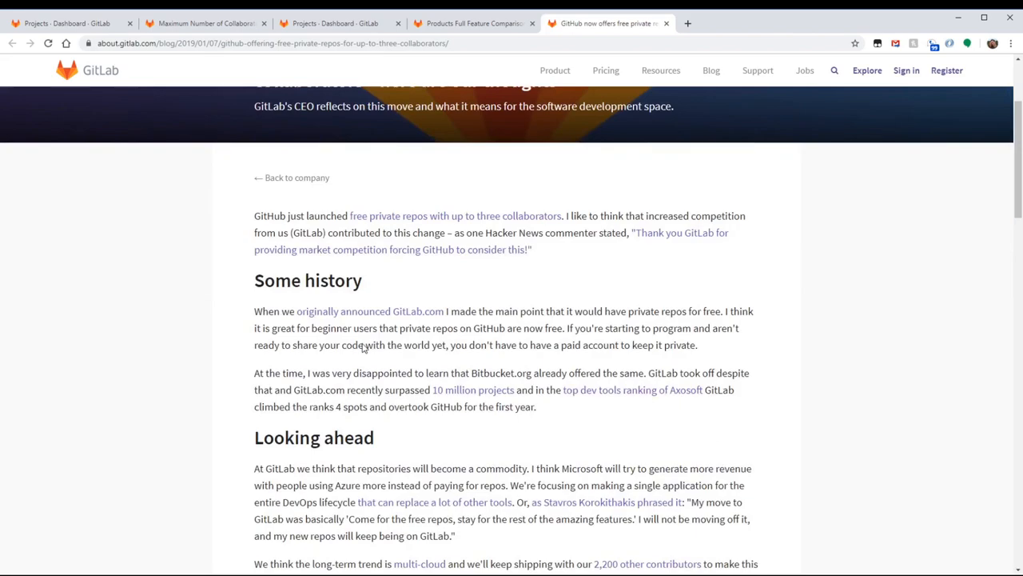
scroll(down, 3)
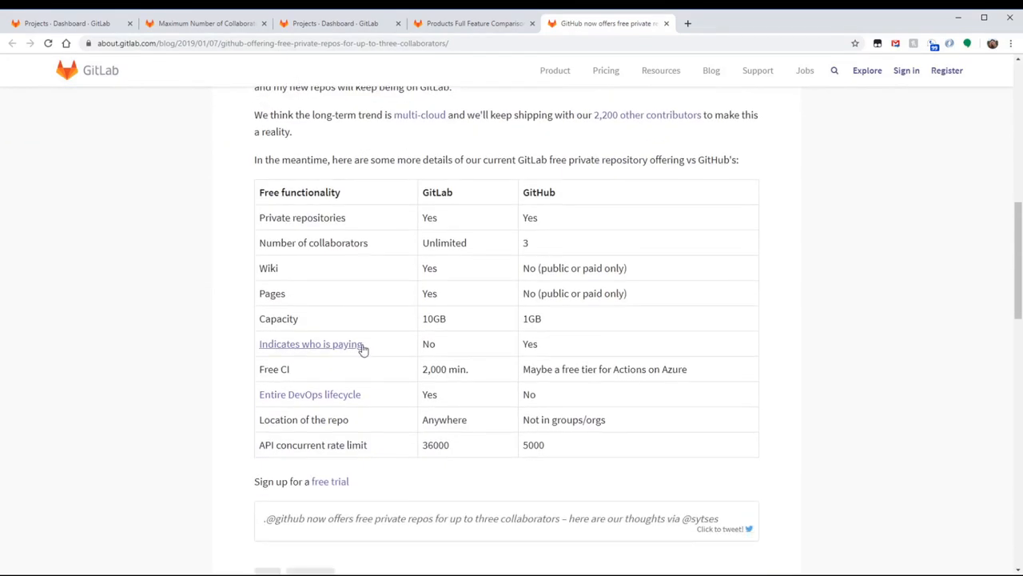
double_click(444, 242)
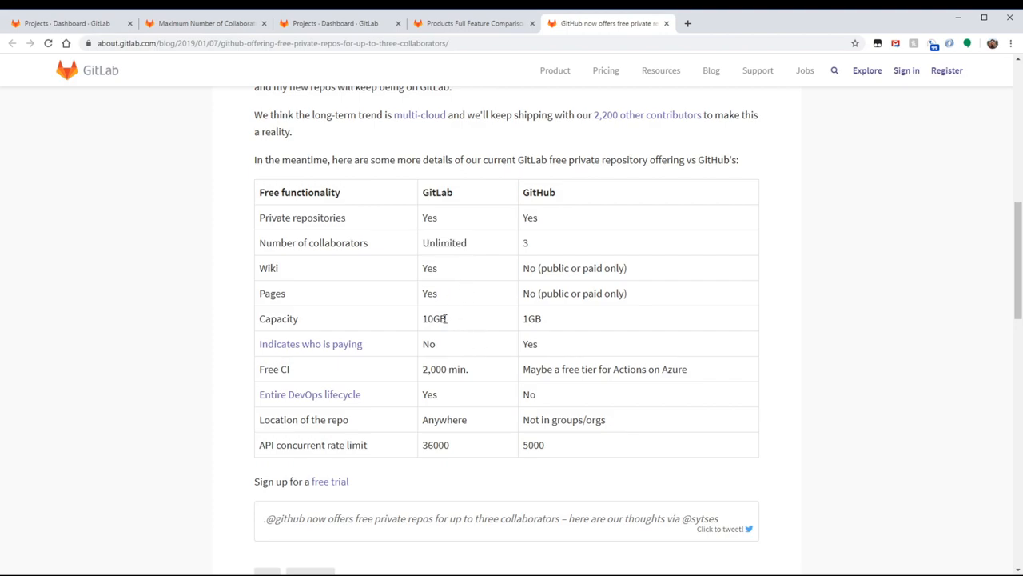
double_click(435, 319)
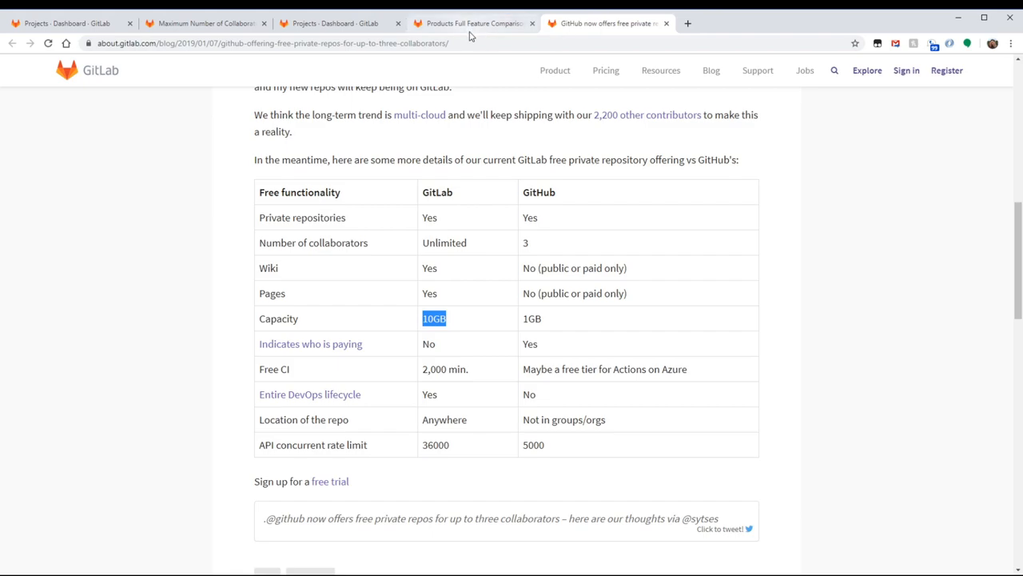
click(472, 23)
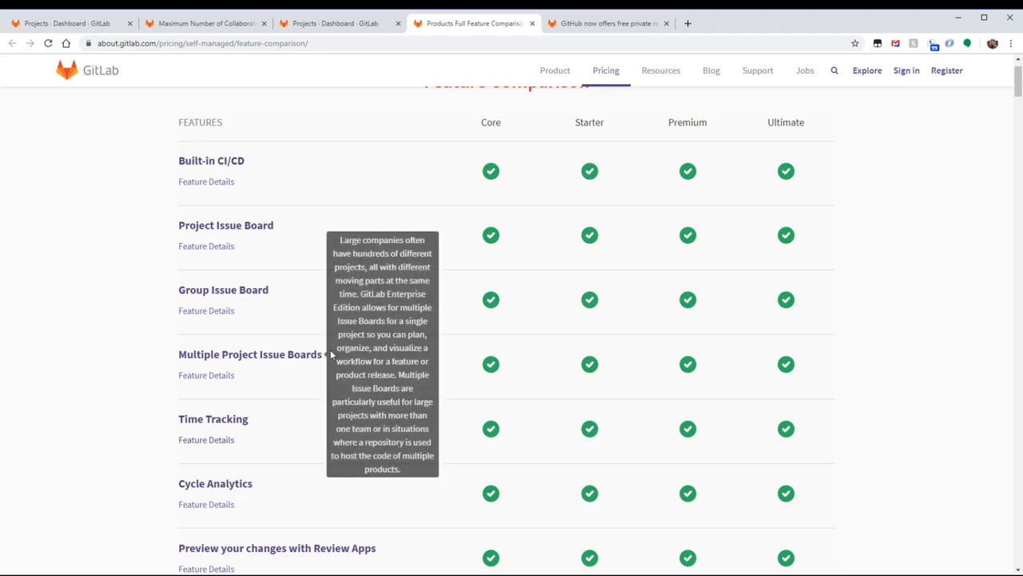
mouse_move(280, 376)
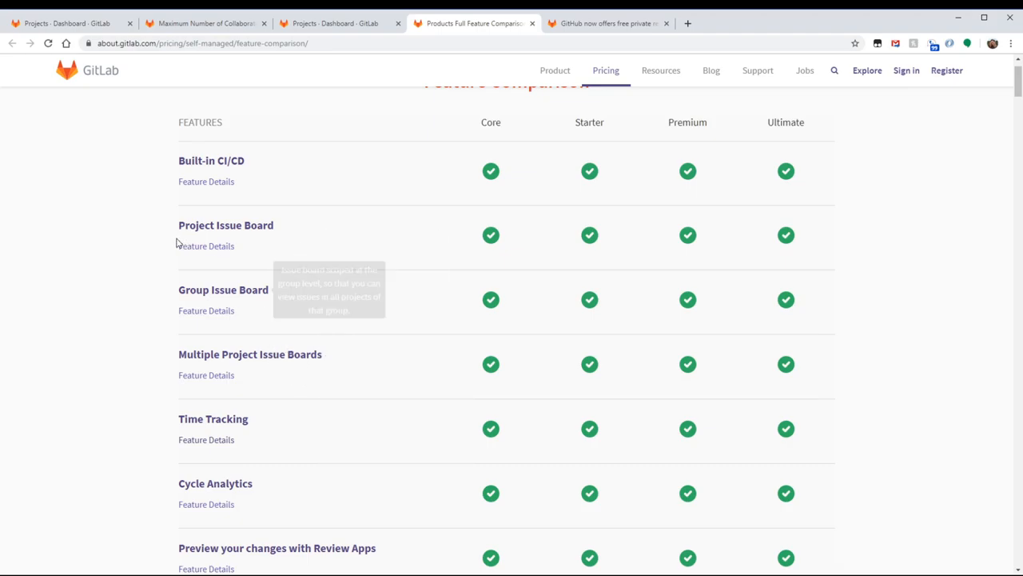
mouse_move(224, 290)
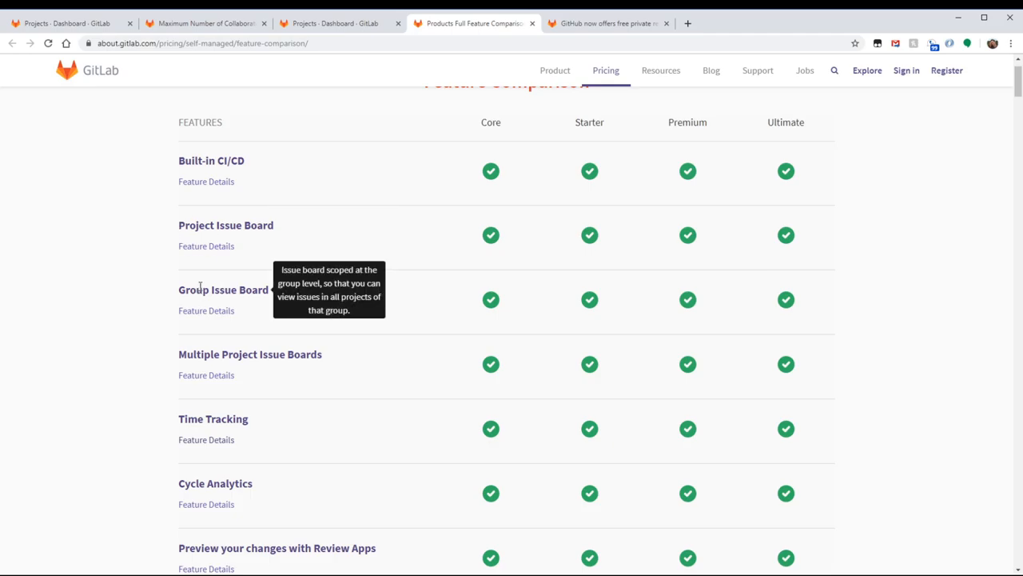
Step: Scroll the Core, Starter, Premium and Ultimate feature list, then return to the blog post
scroll(up, 3)
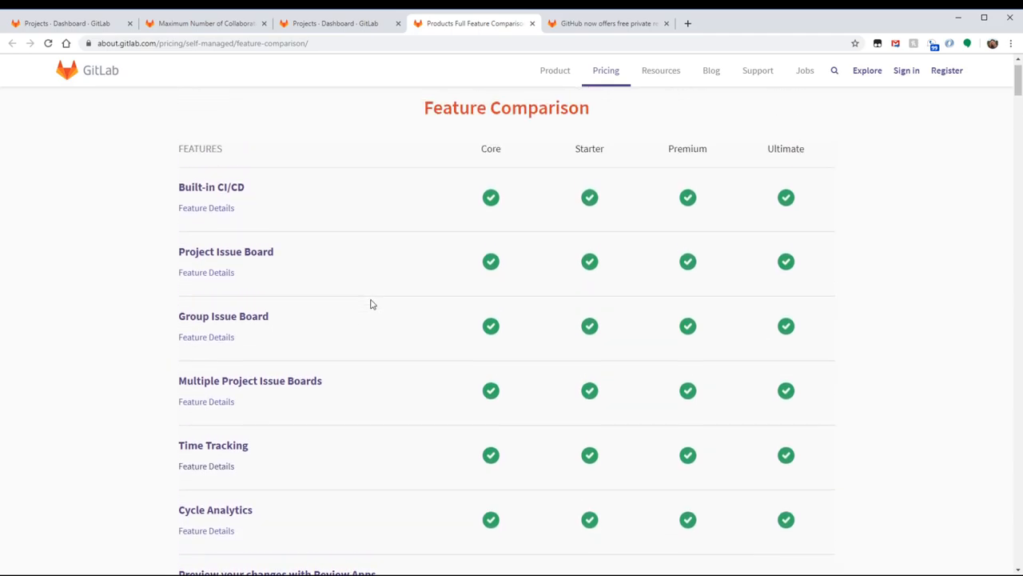
scroll(down, 3)
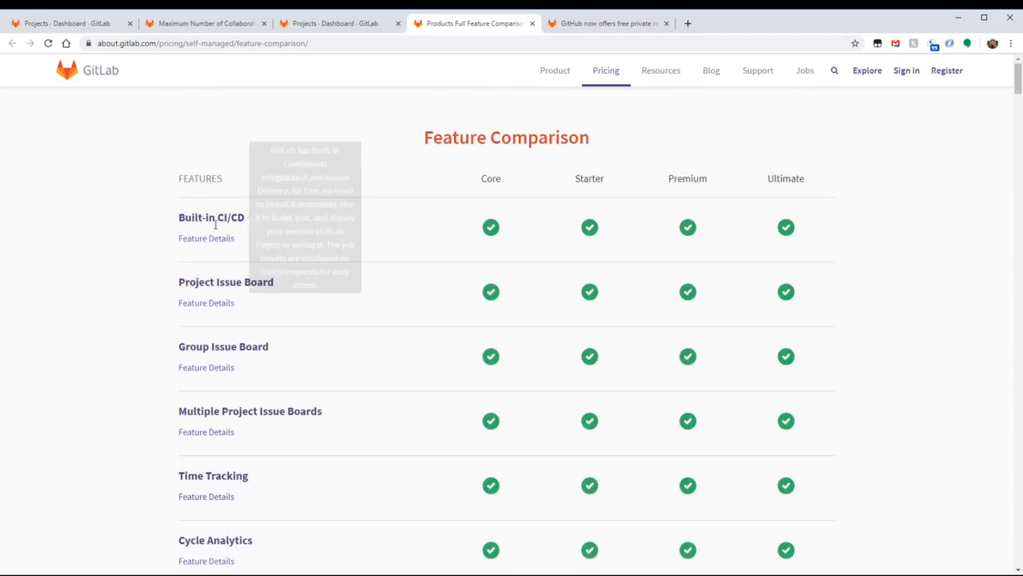
mouse_move(211, 217)
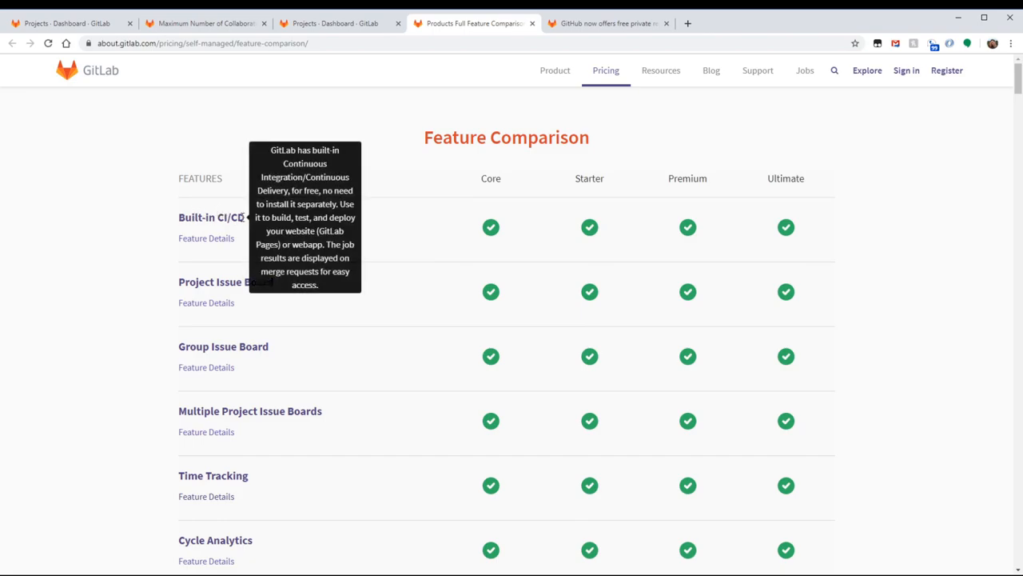
mouse_move(346, 220)
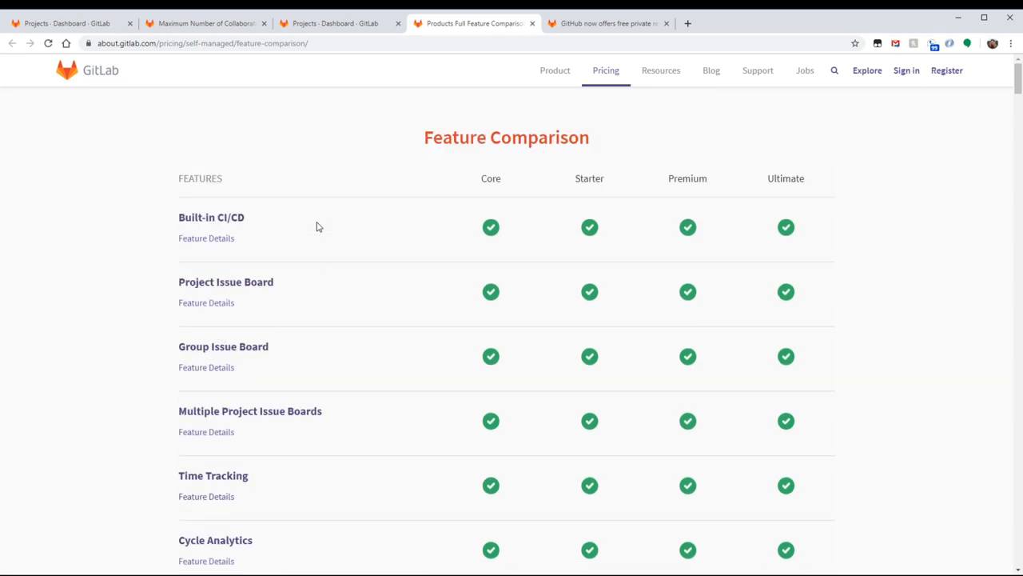
scroll(down, 3)
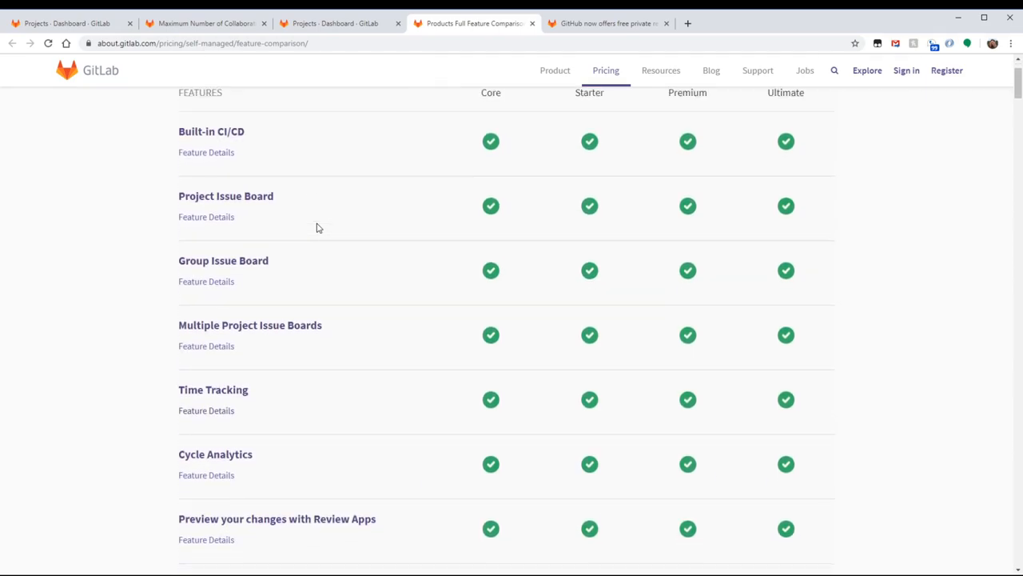
scroll(up, 3)
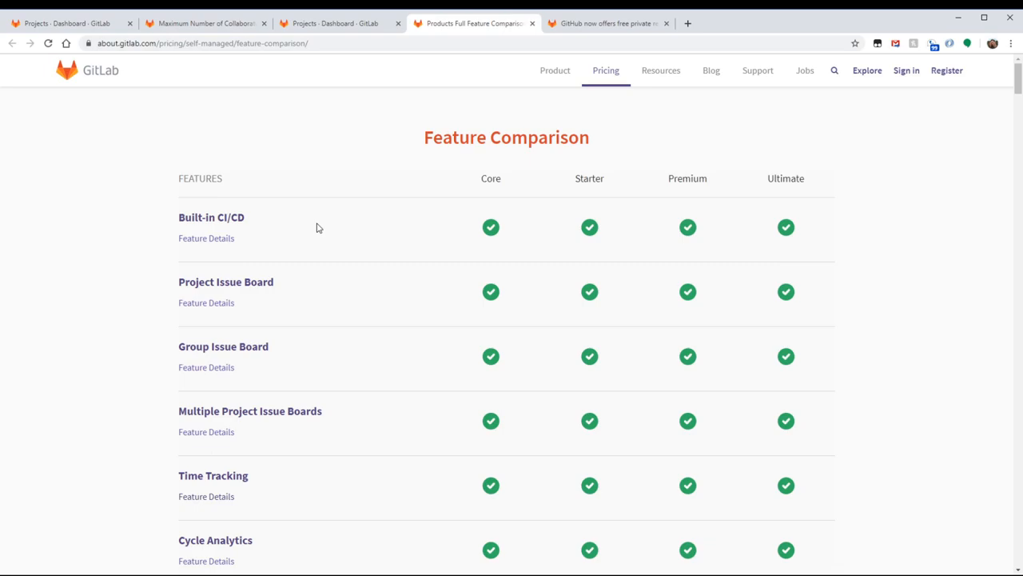
mouse_move(307, 232)
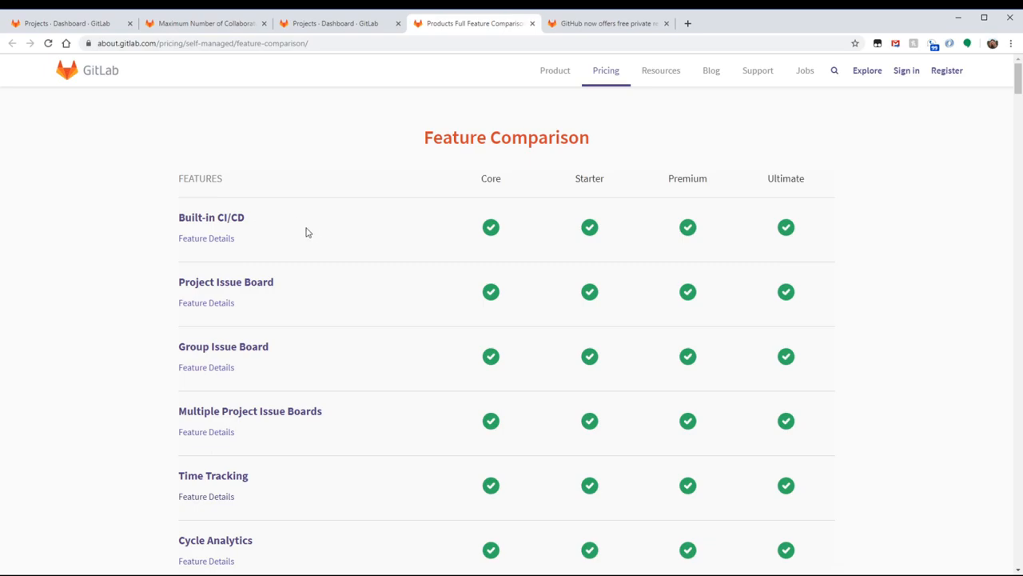
scroll(down, 3)
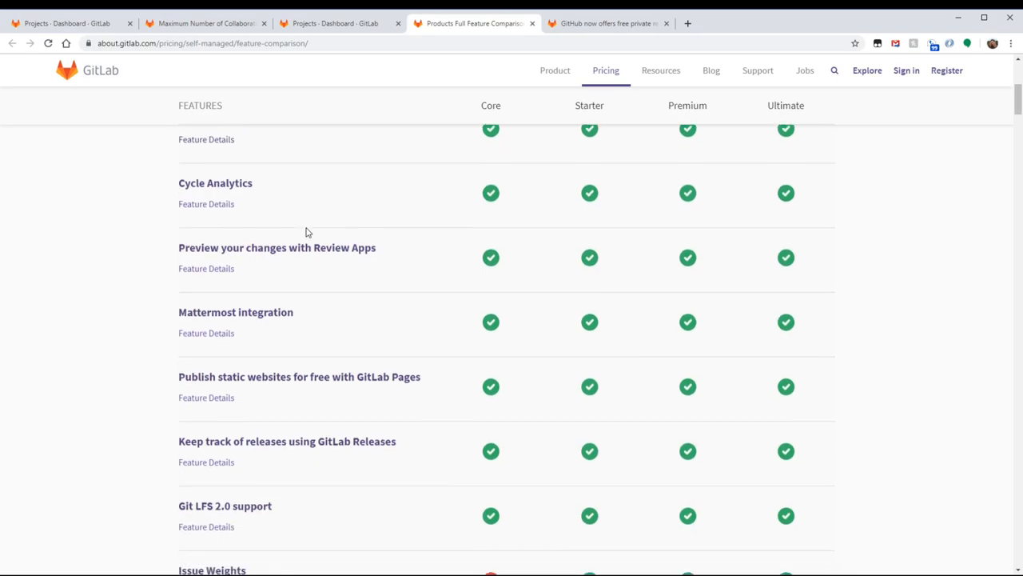
scroll(down, 3)
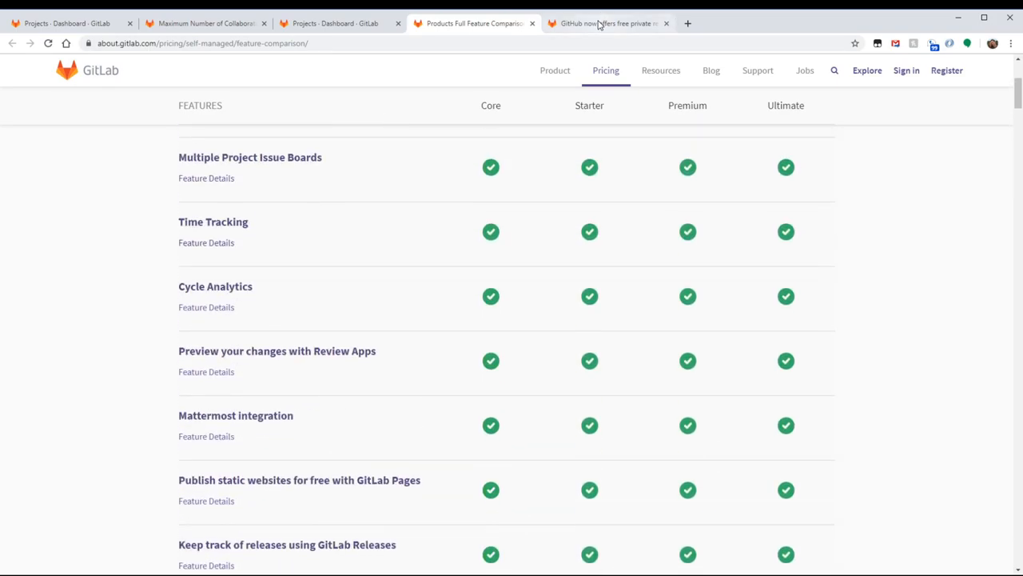
click(608, 23)
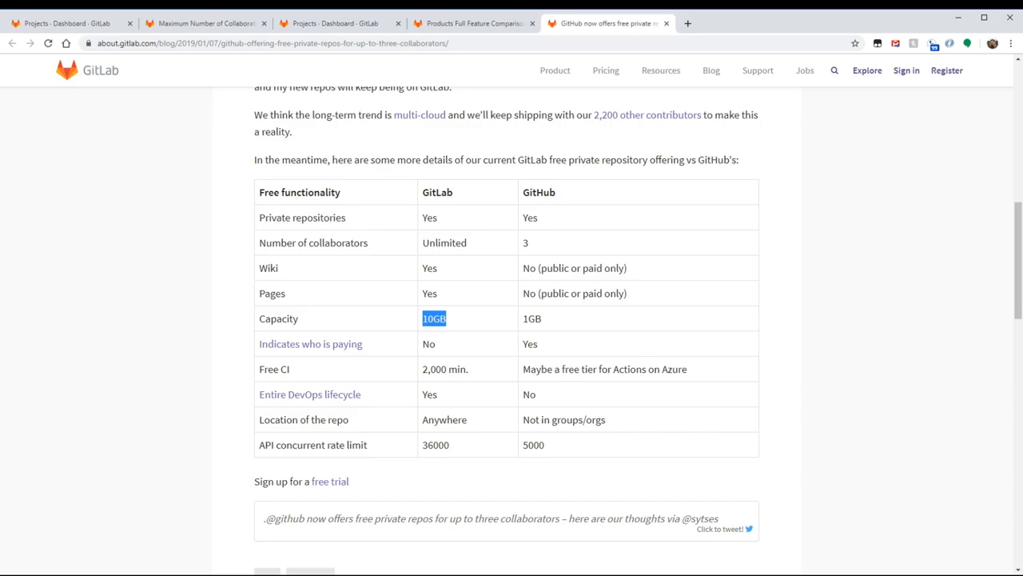
mouse_move(258, 452)
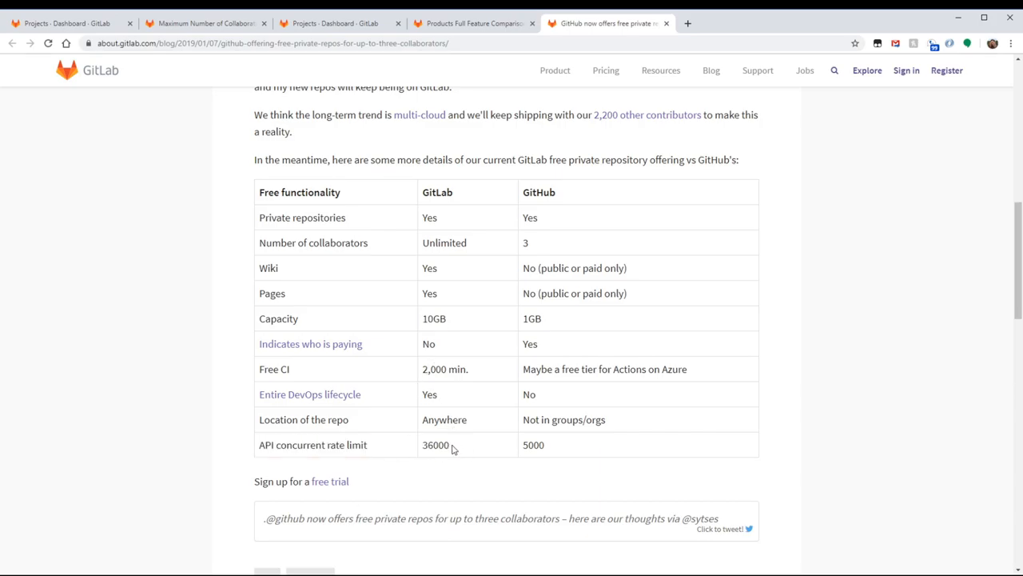
double_click(436, 445)
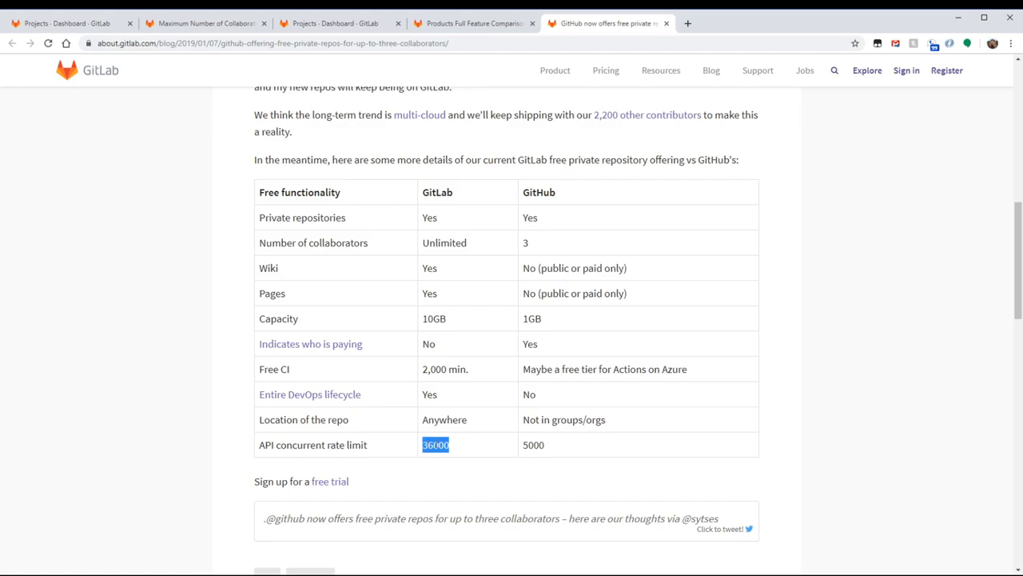
click(460, 445)
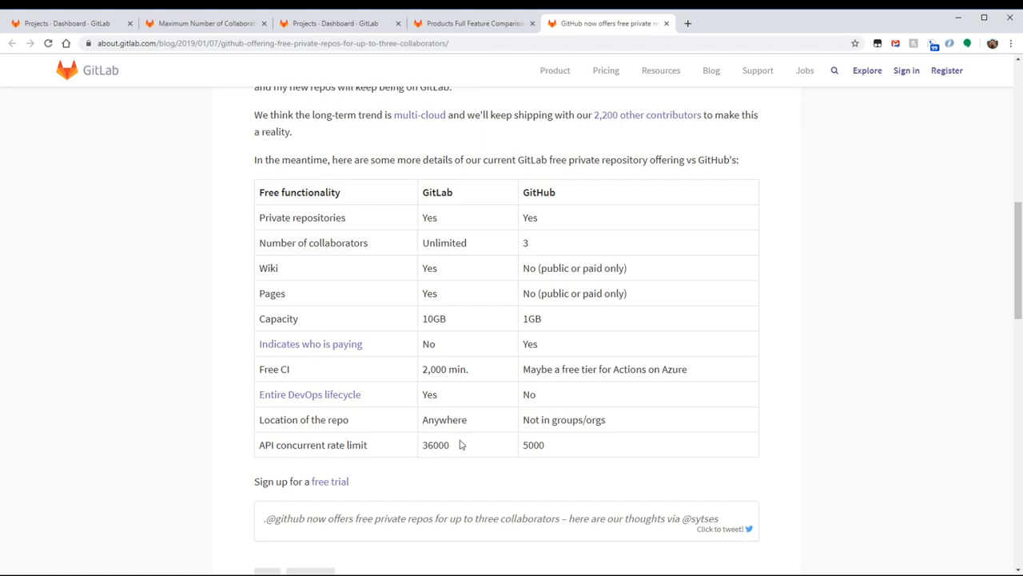
click(328, 22)
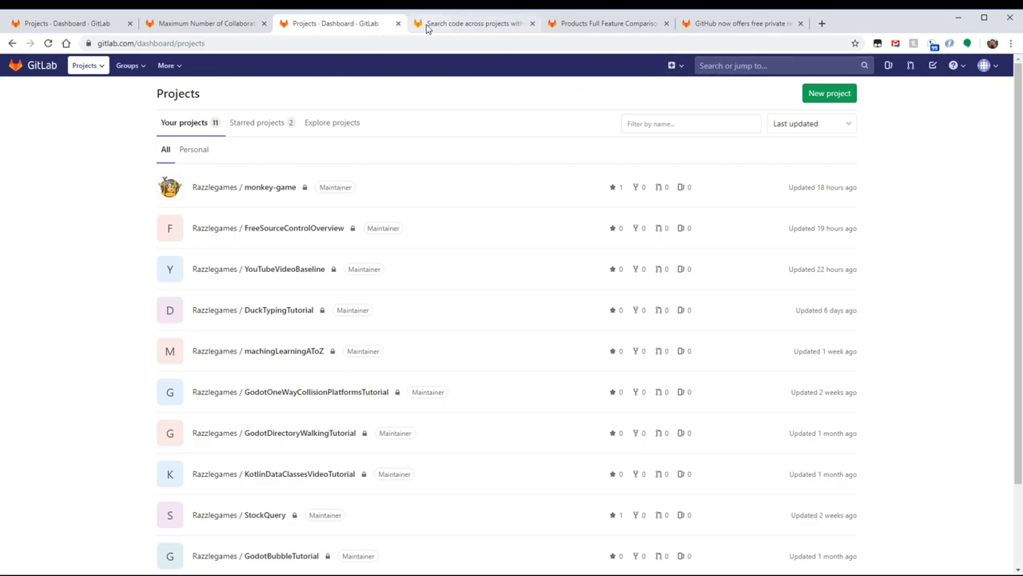
Step: Switch to the 'Search code across projects within group' GitLab issue tab
click(472, 22)
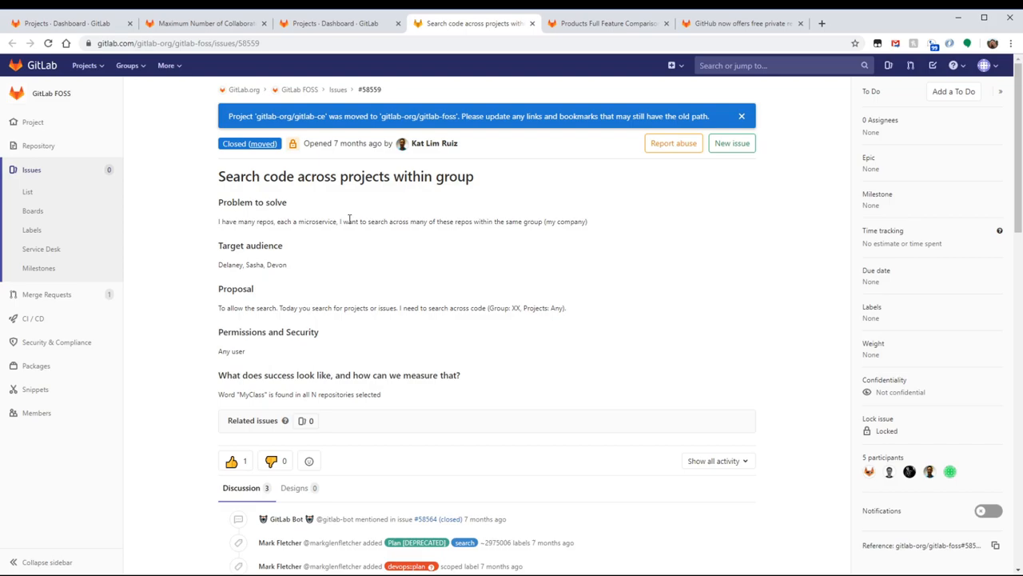
mouse_move(596, 219)
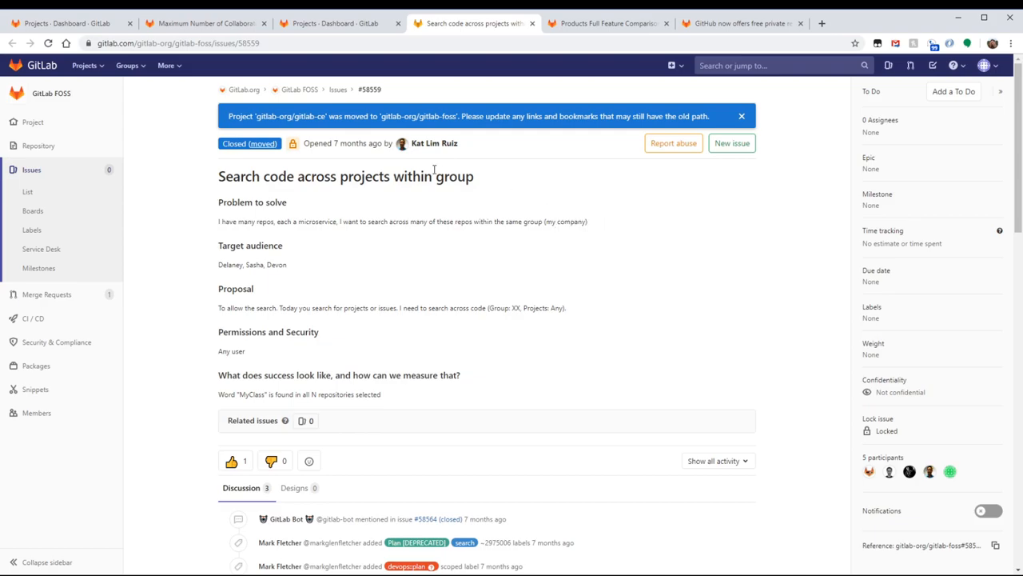
mouse_move(425, 267)
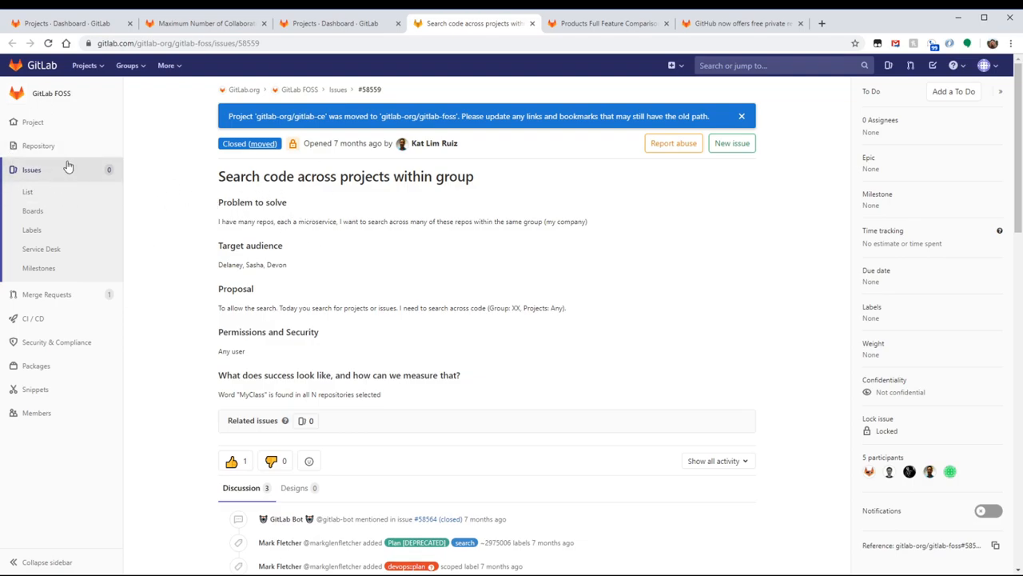
mouse_move(303, 289)
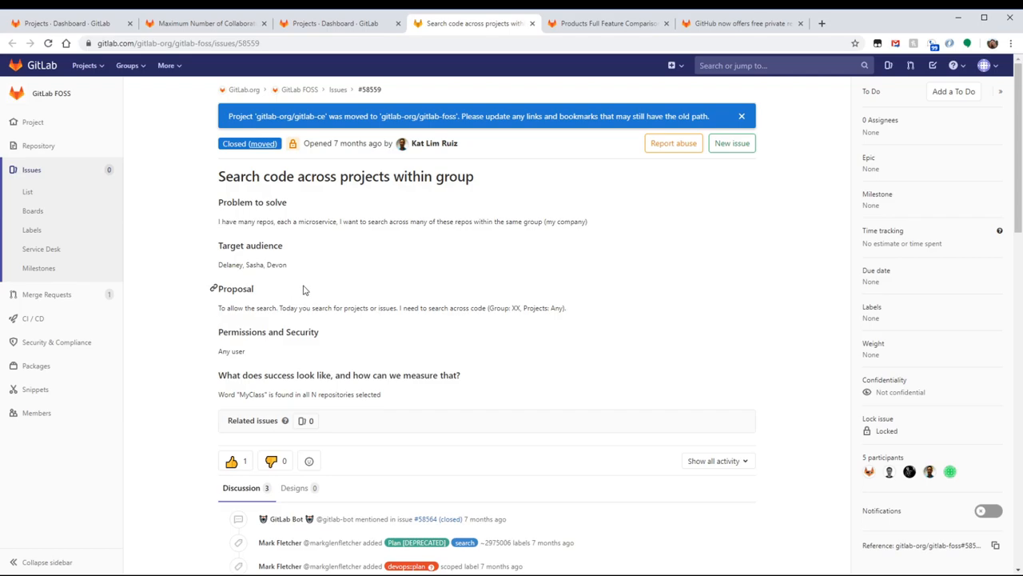
mouse_move(319, 291)
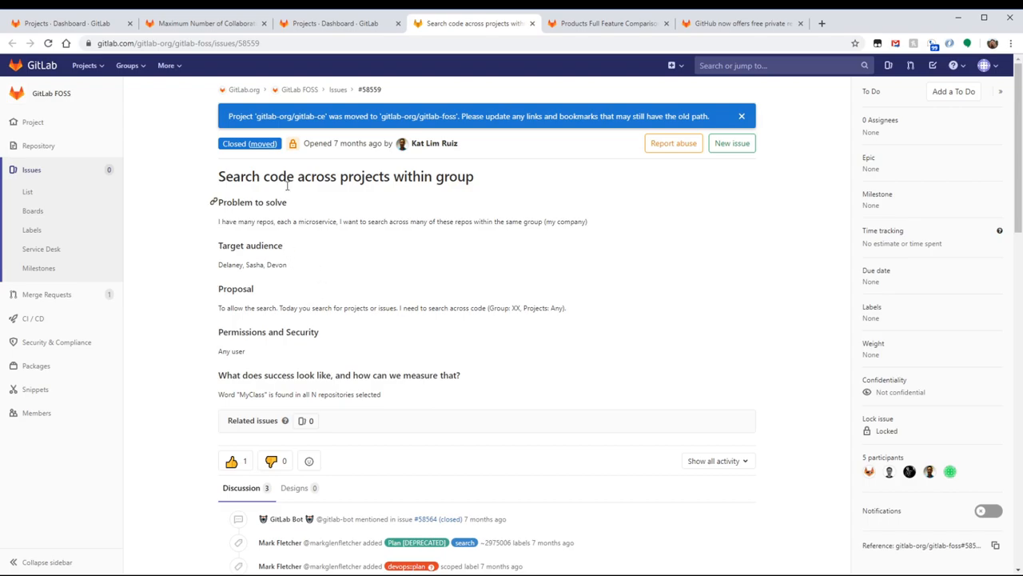
mouse_move(56, 71)
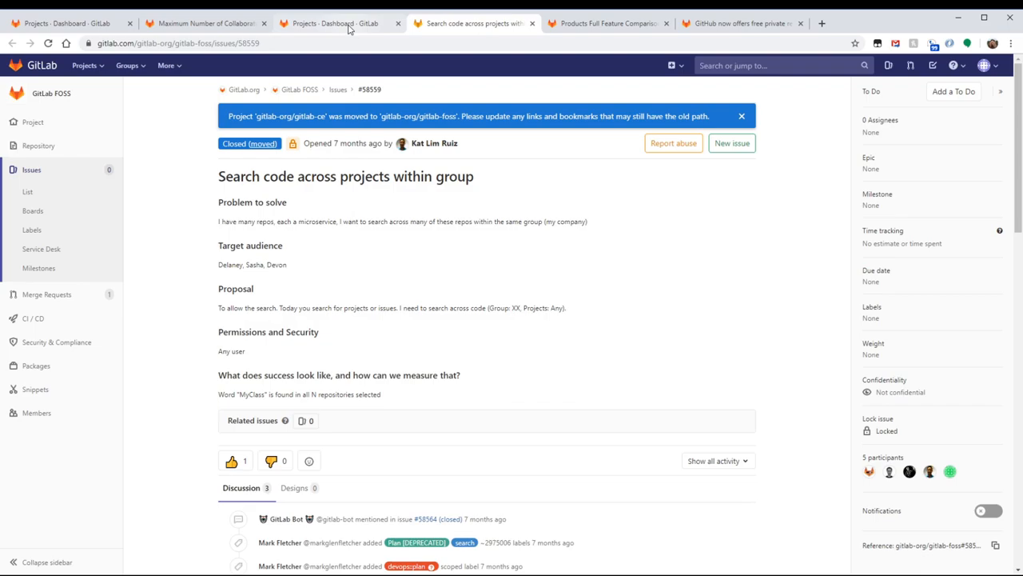
Step: Go via the Projects dashboard tab back to the Products Full Feature Comparison page
click(336, 22)
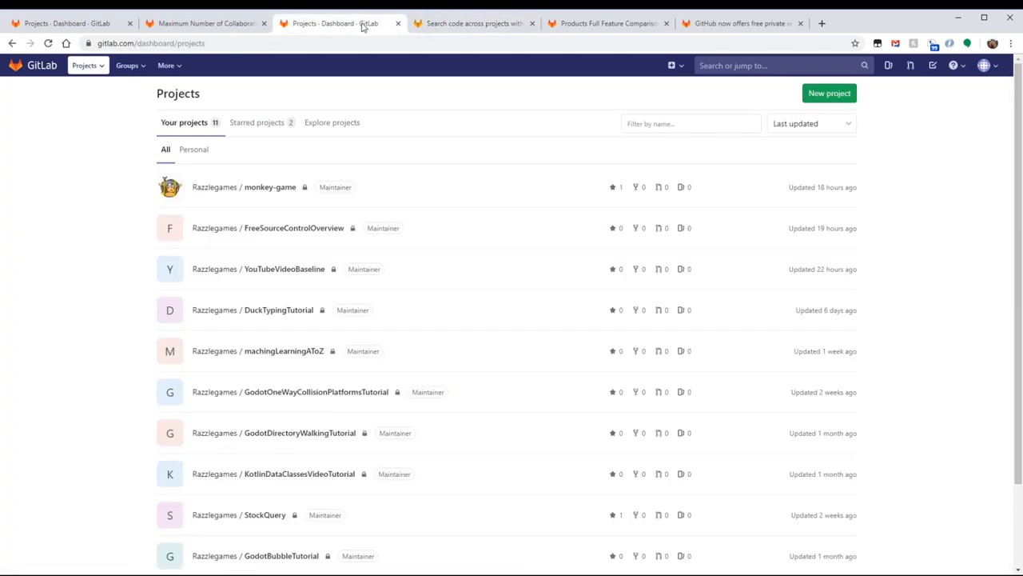
click(607, 23)
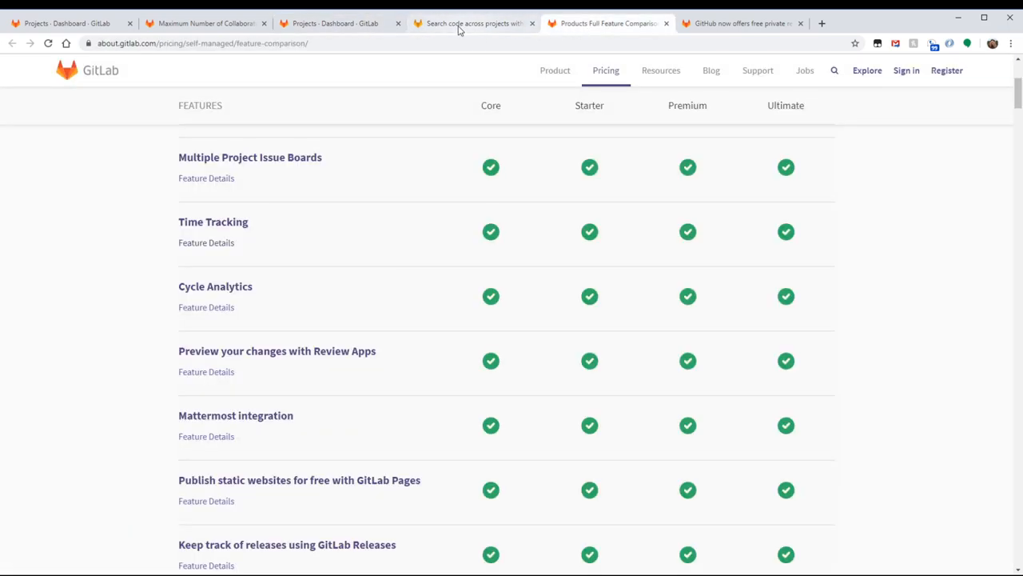